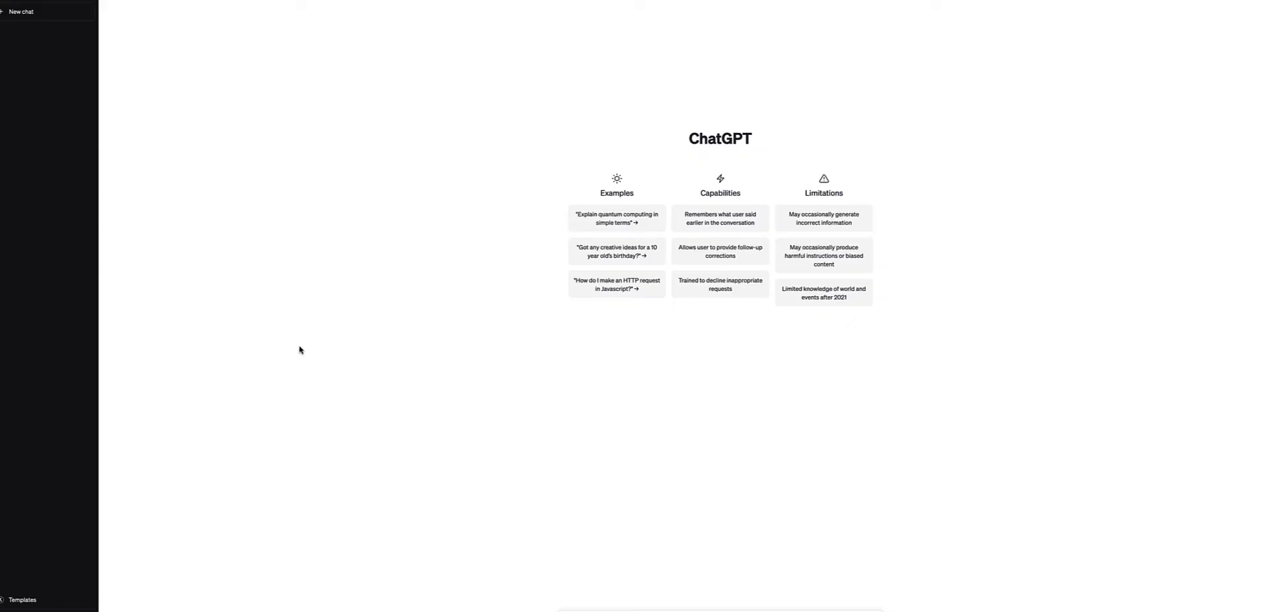
pyautogui.moveTo(532, 561)
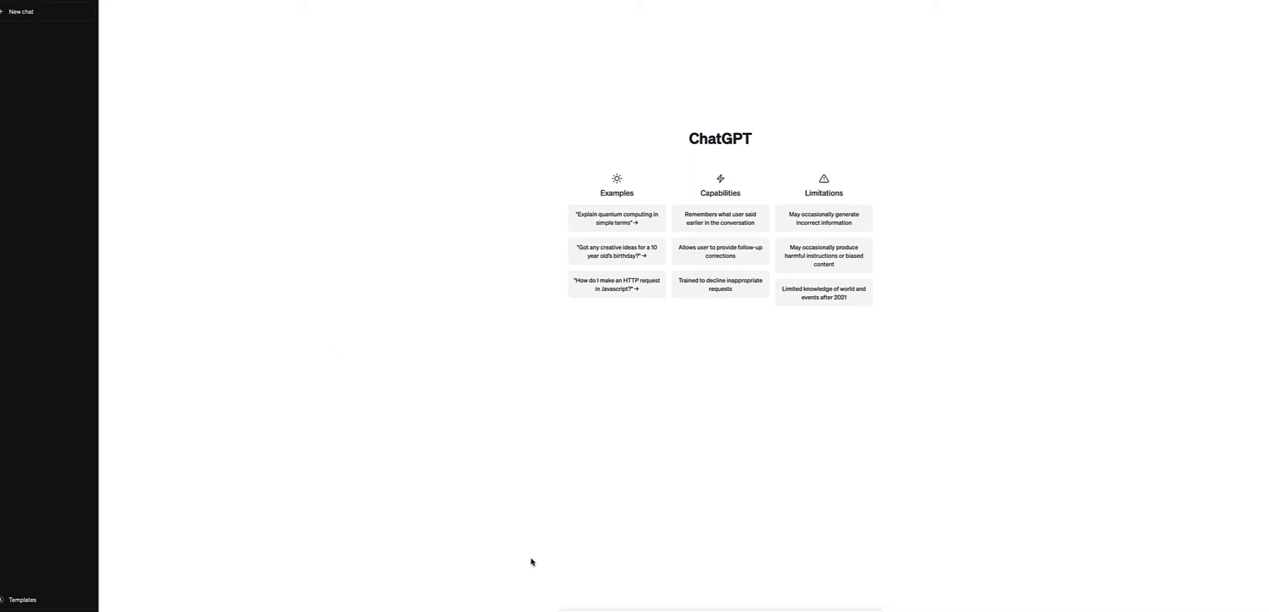
pyautogui.moveTo(625, 525)
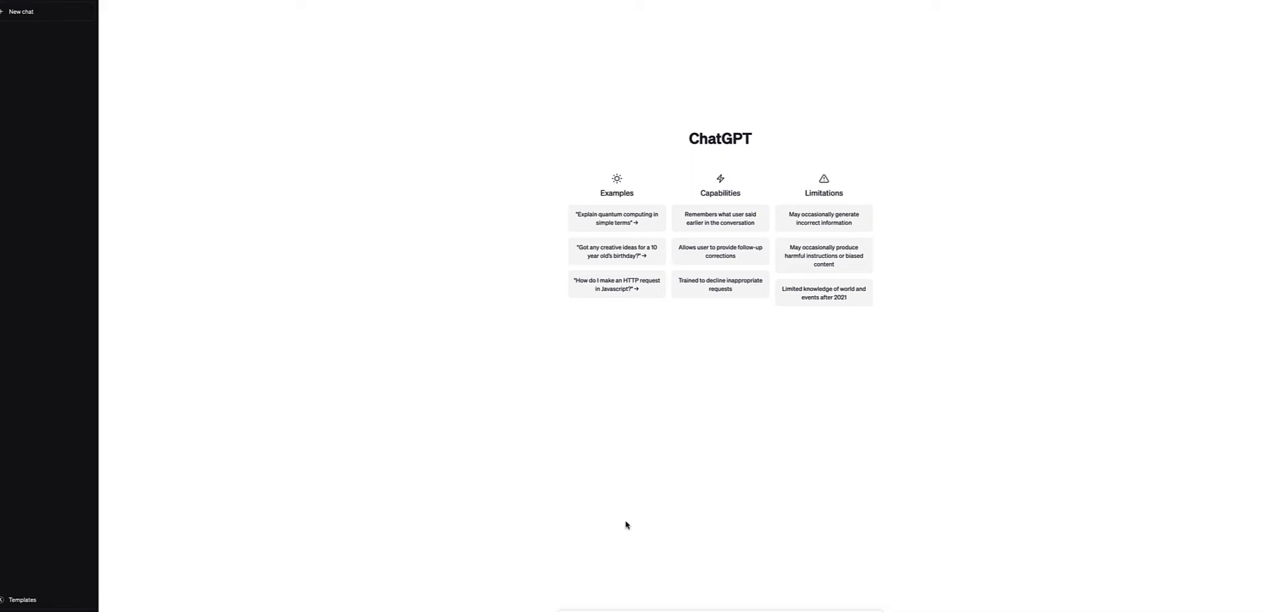
pyautogui.moveTo(633, 557)
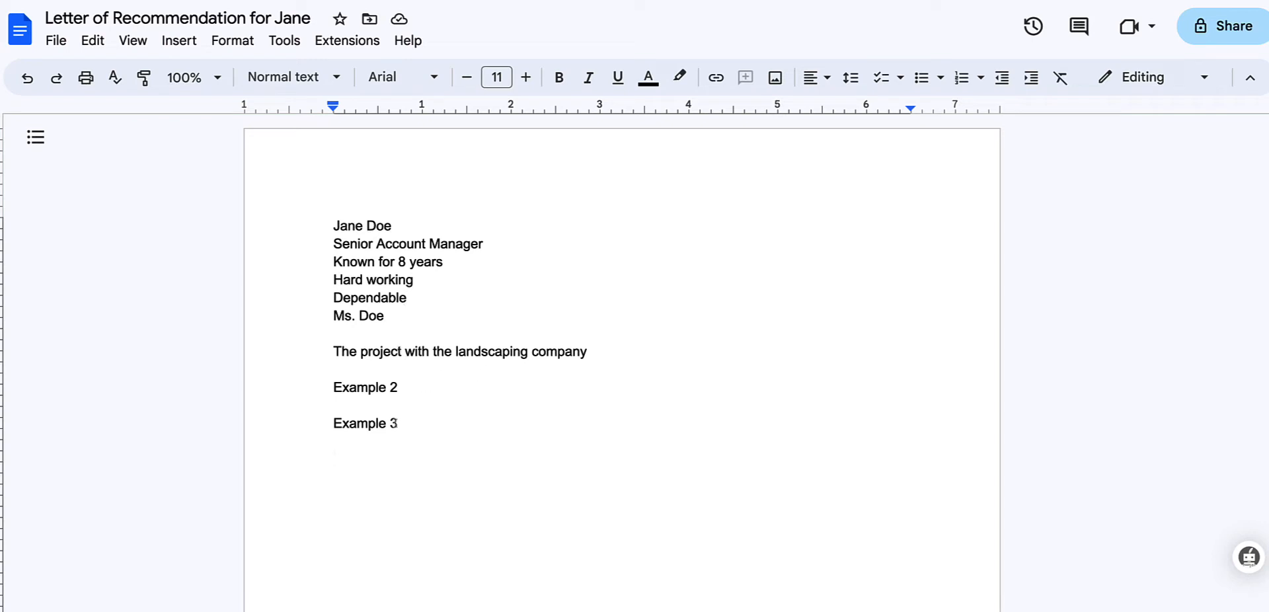
# Switch from the Google Docs notes to the ChatGPT tab with a fresh chat.
pyautogui.click(394, 423)
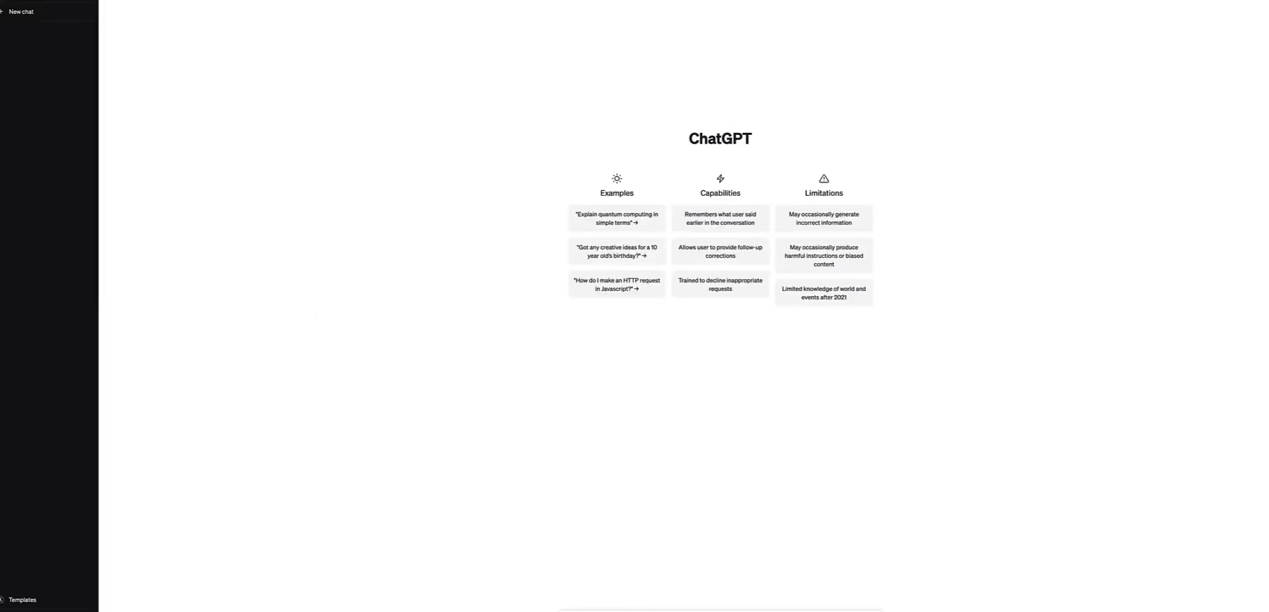
pyautogui.moveTo(315, 89)
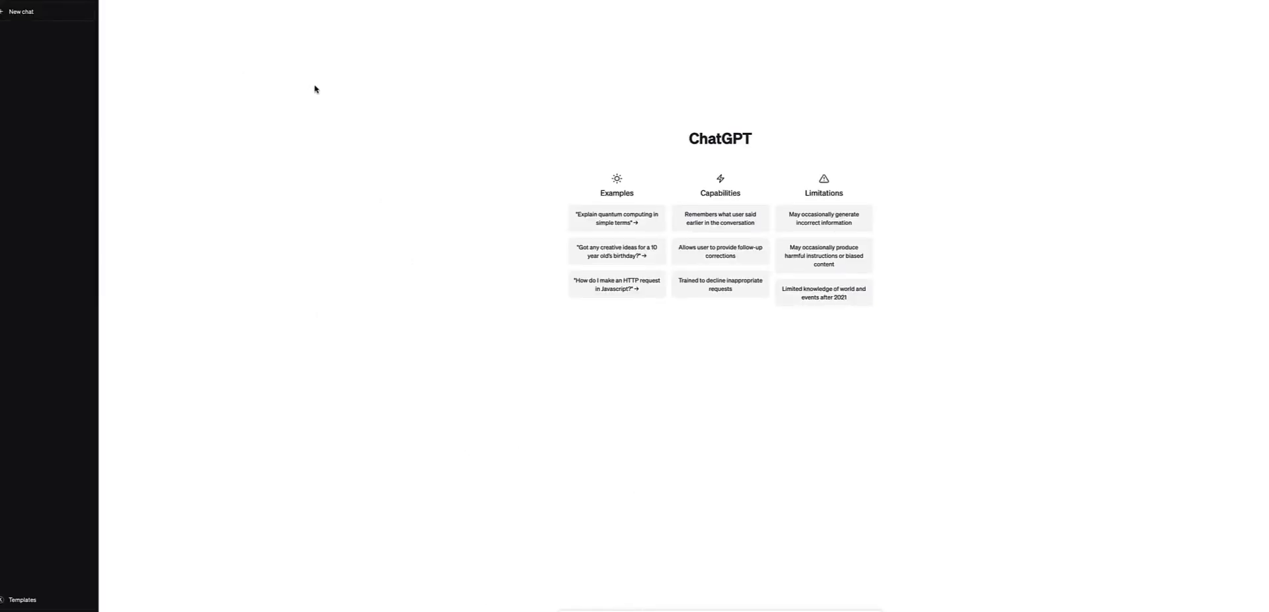
pyautogui.moveTo(767, 327)
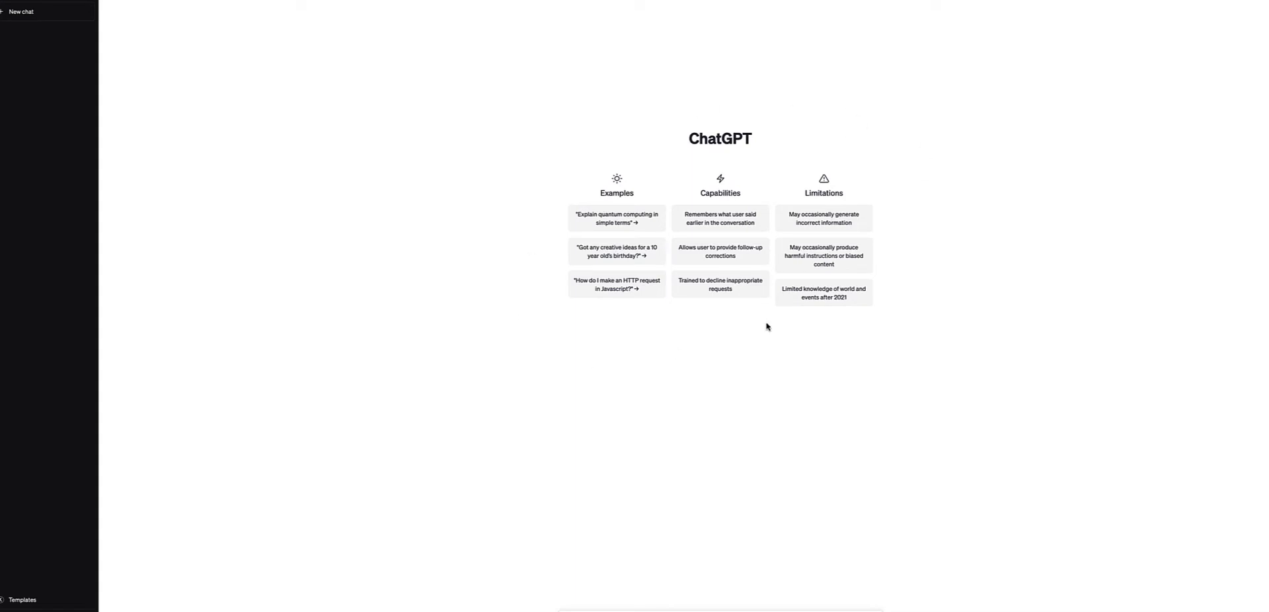
pyautogui.moveTo(763, 333)
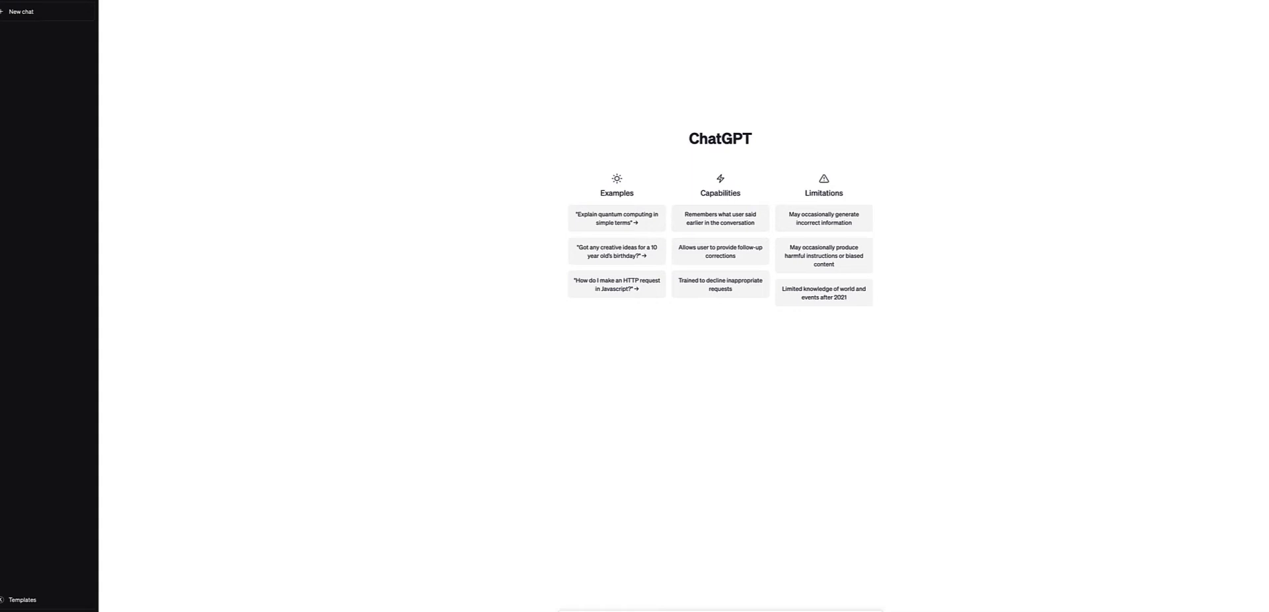
pyautogui.moveTo(500, 411)
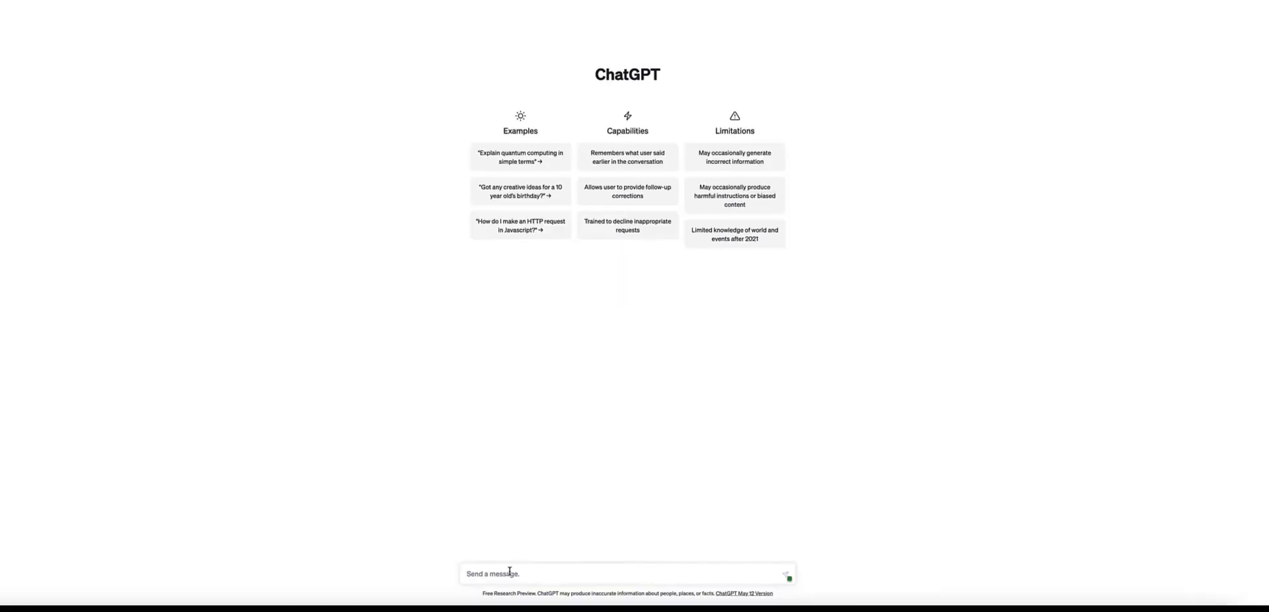
# Write the prompt 'Please write a one page letter of recommendation for Jane Doe' without sending.
pyautogui.write('Plea')
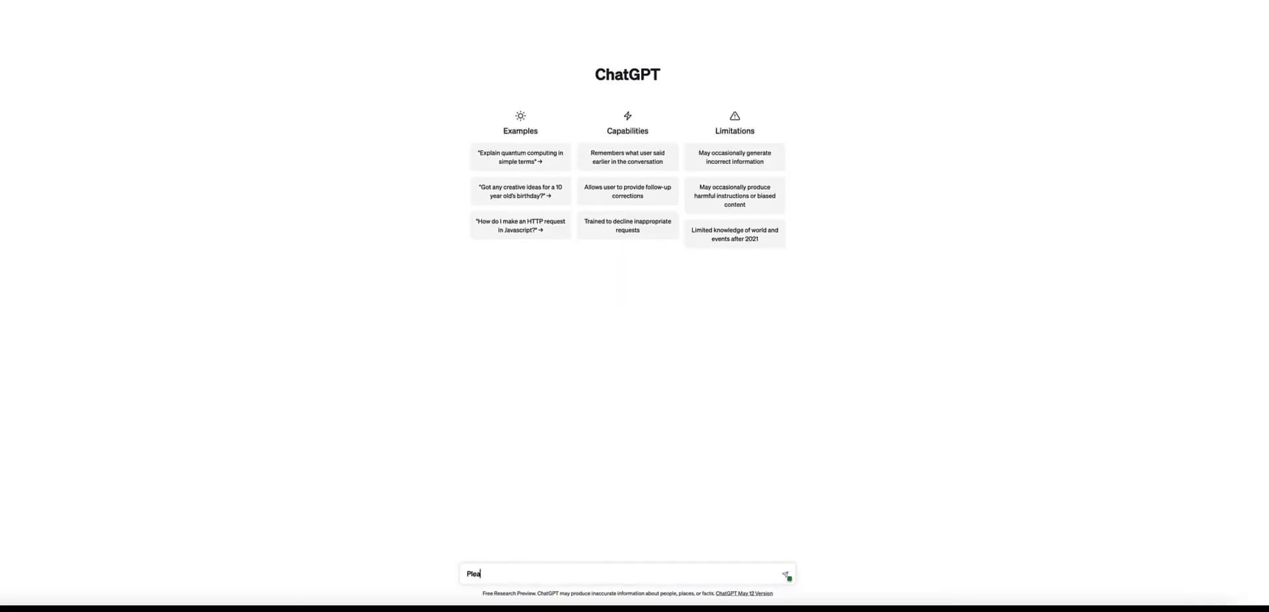
pyautogui.write('se')
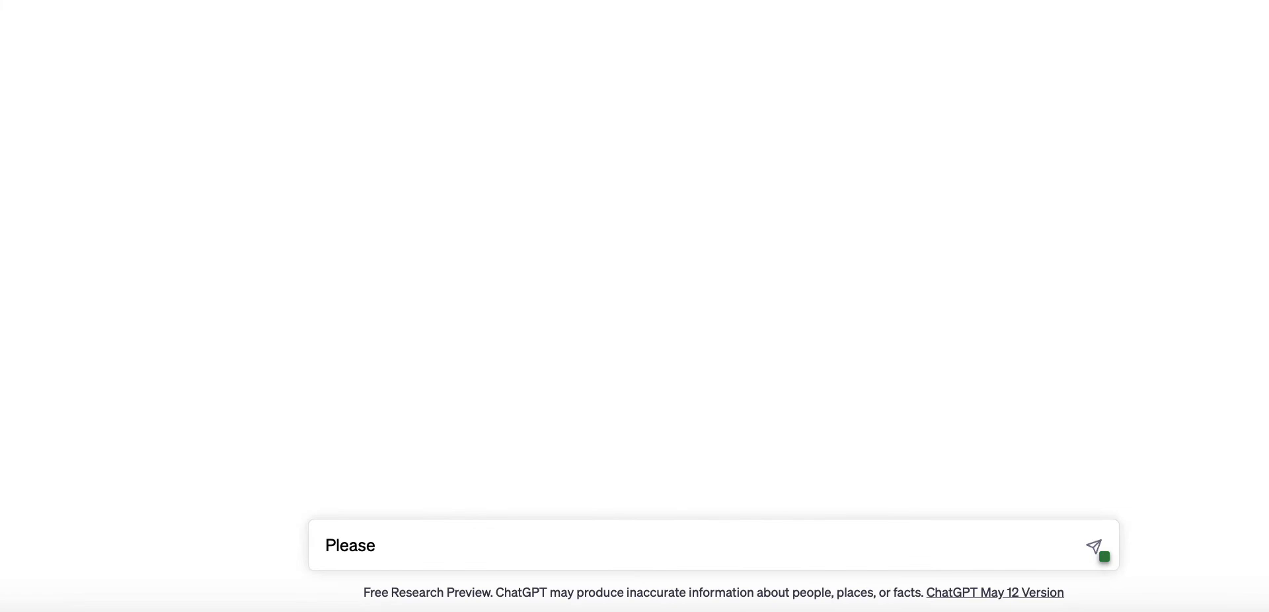
pyautogui.write('write a one page letter of reco')
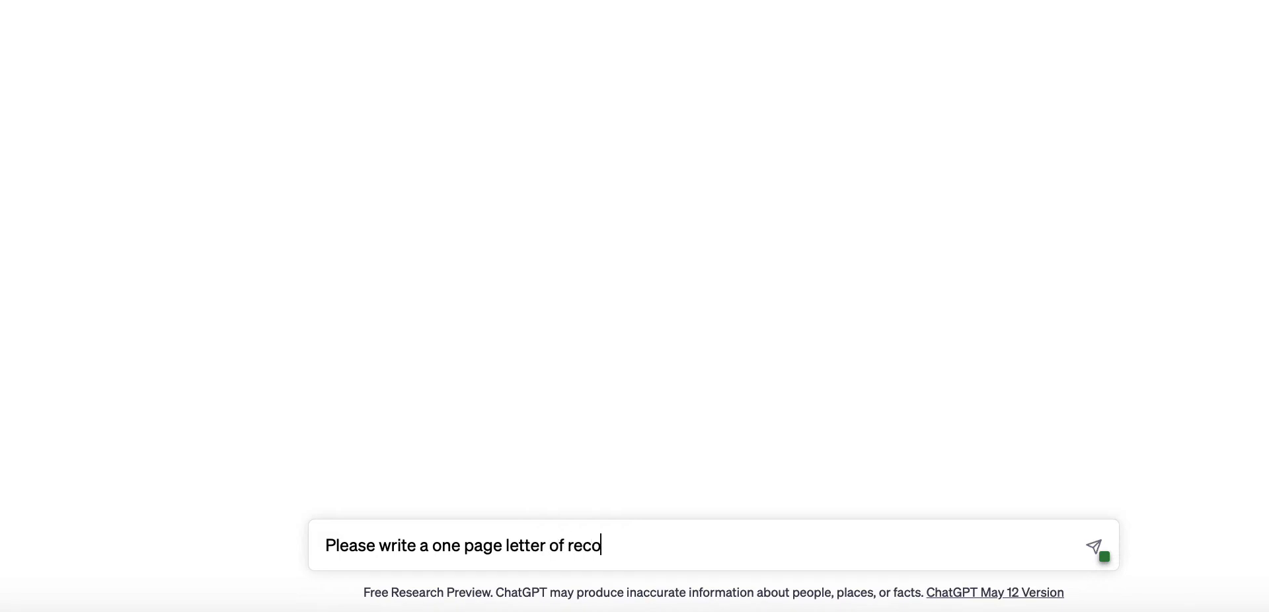
pyautogui.write('mmen')
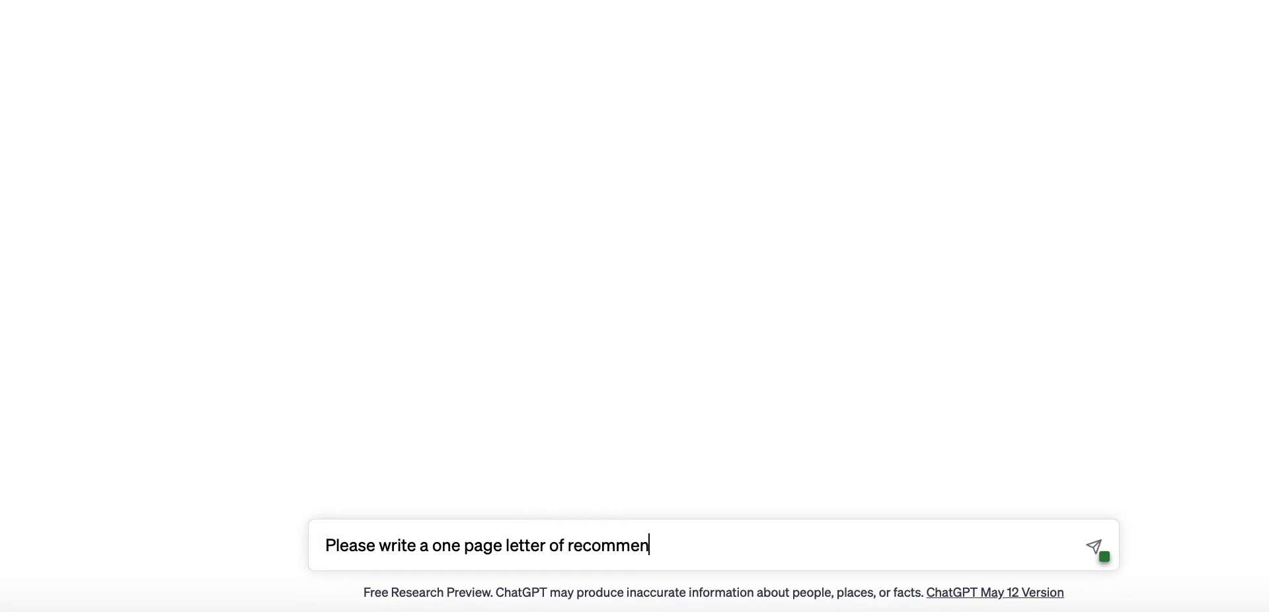
pyautogui.write('dation for J')
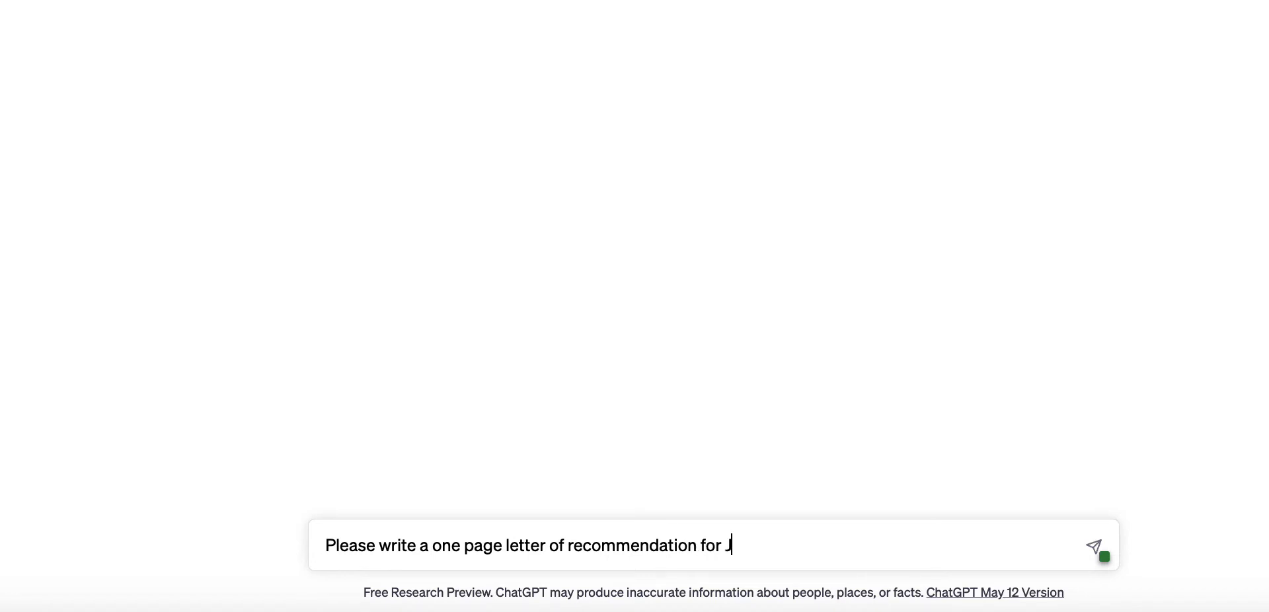
pyautogui.write('ane')
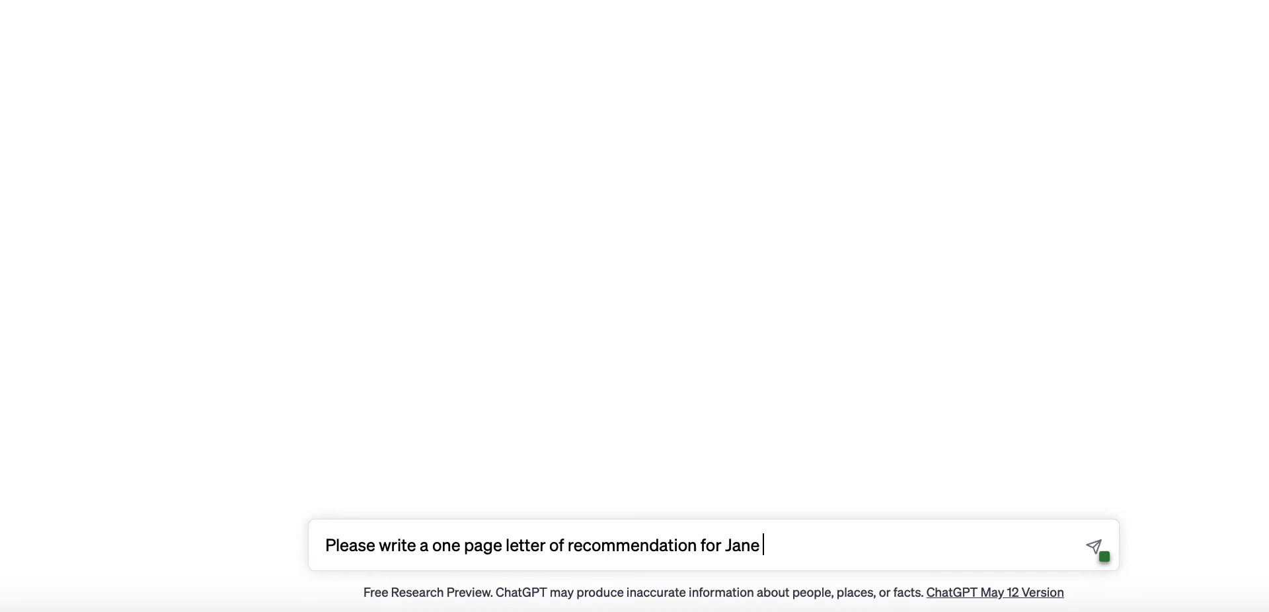
pyautogui.write('Doe  for t')
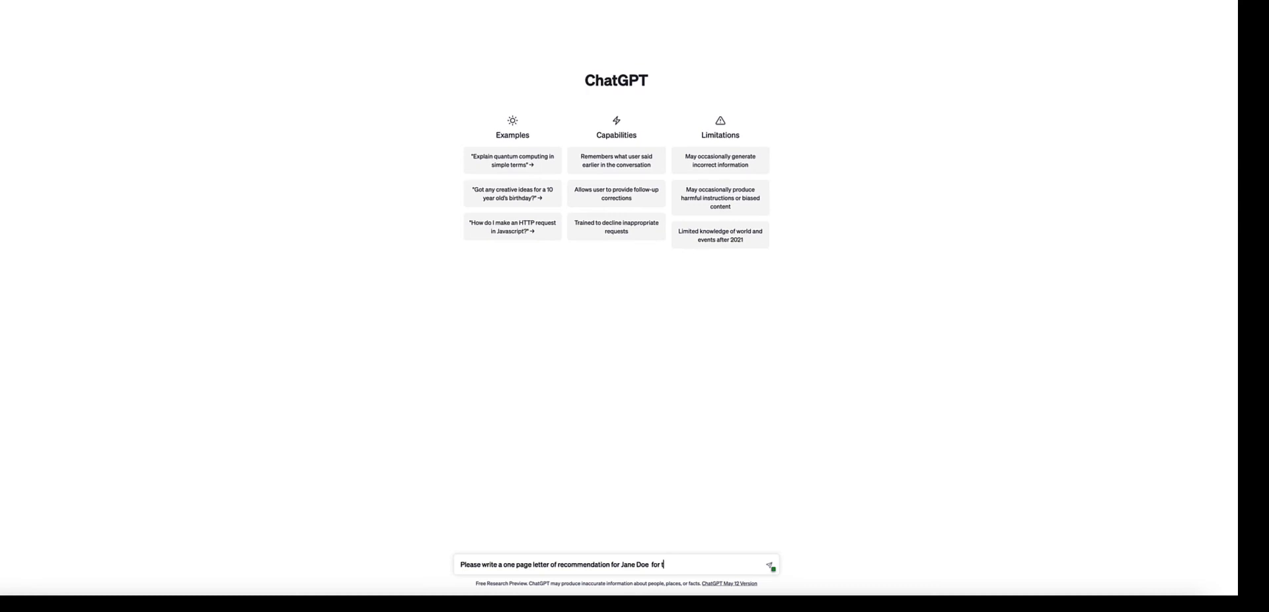
# Add 'for promotion of Senior Account Manager at company xyz', correcting a misspelling along the way.
pyautogui.write('p')
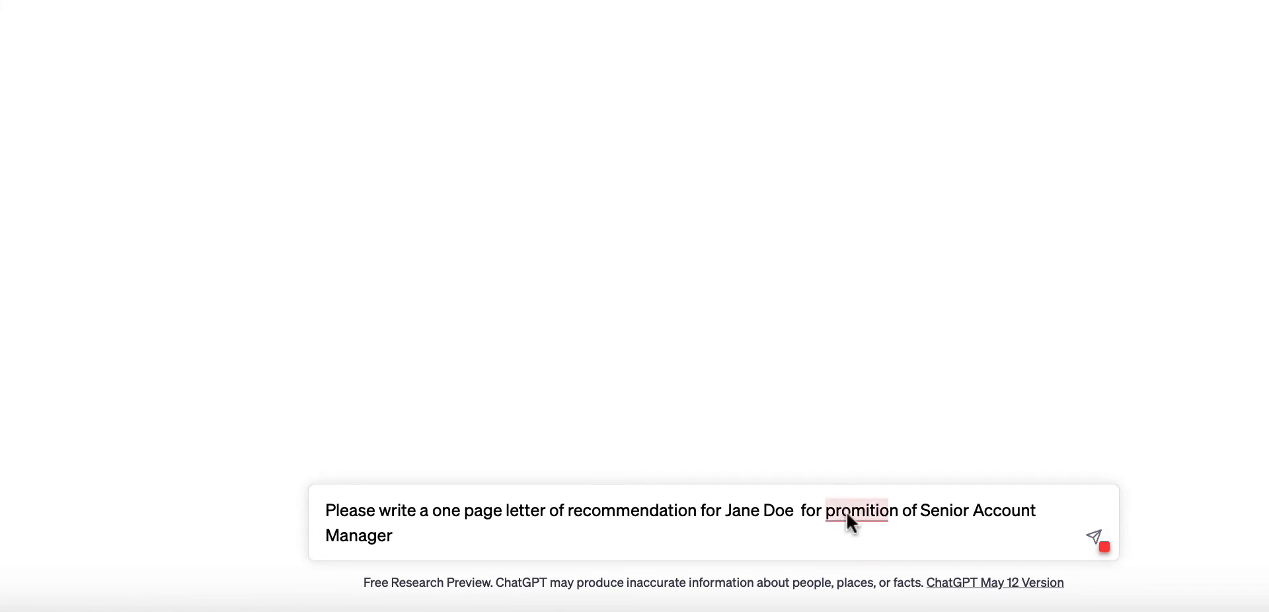
pyautogui.rightClick(855, 510)
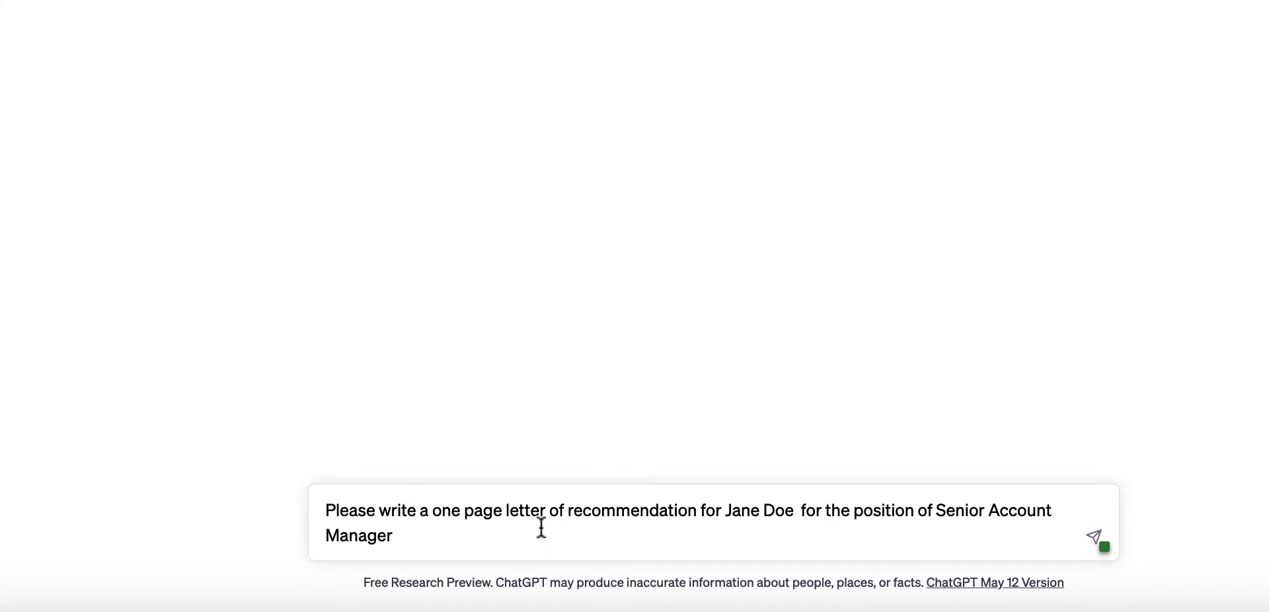
pyautogui.moveTo(727, 536)
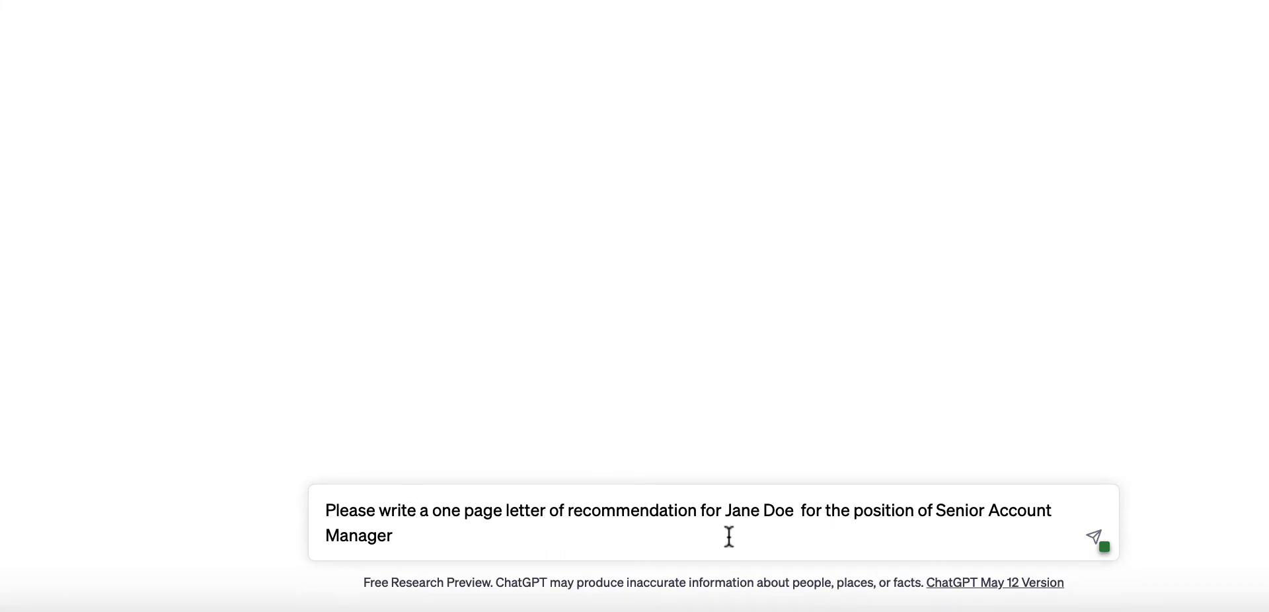
pyautogui.moveTo(517, 526)
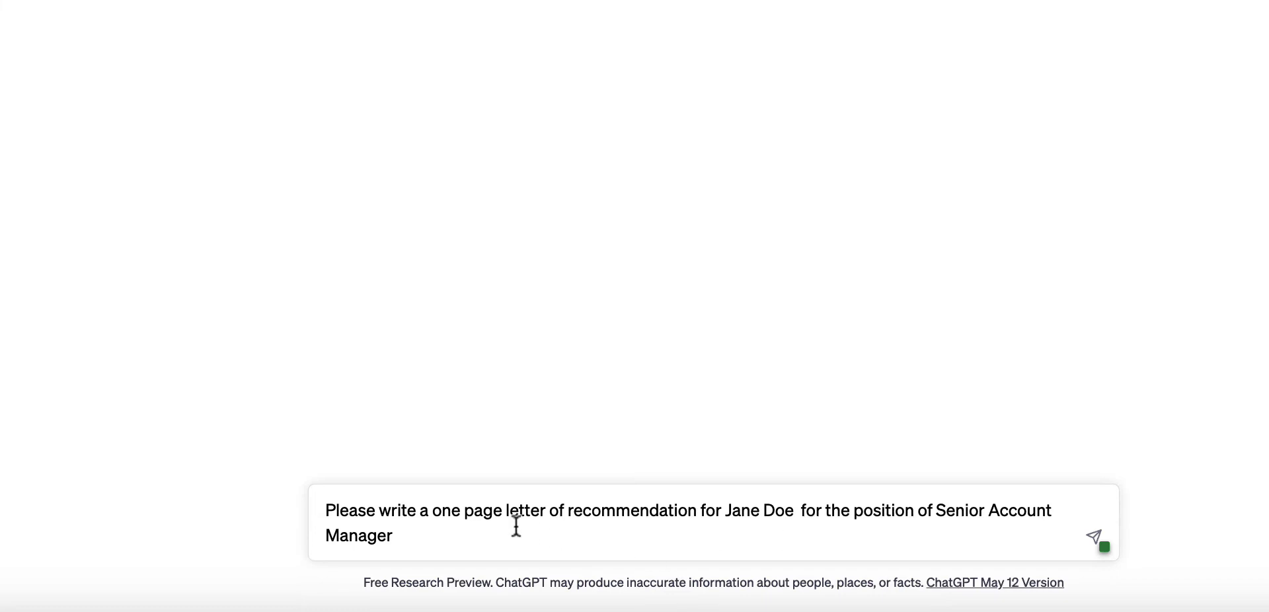
pyautogui.write('at')
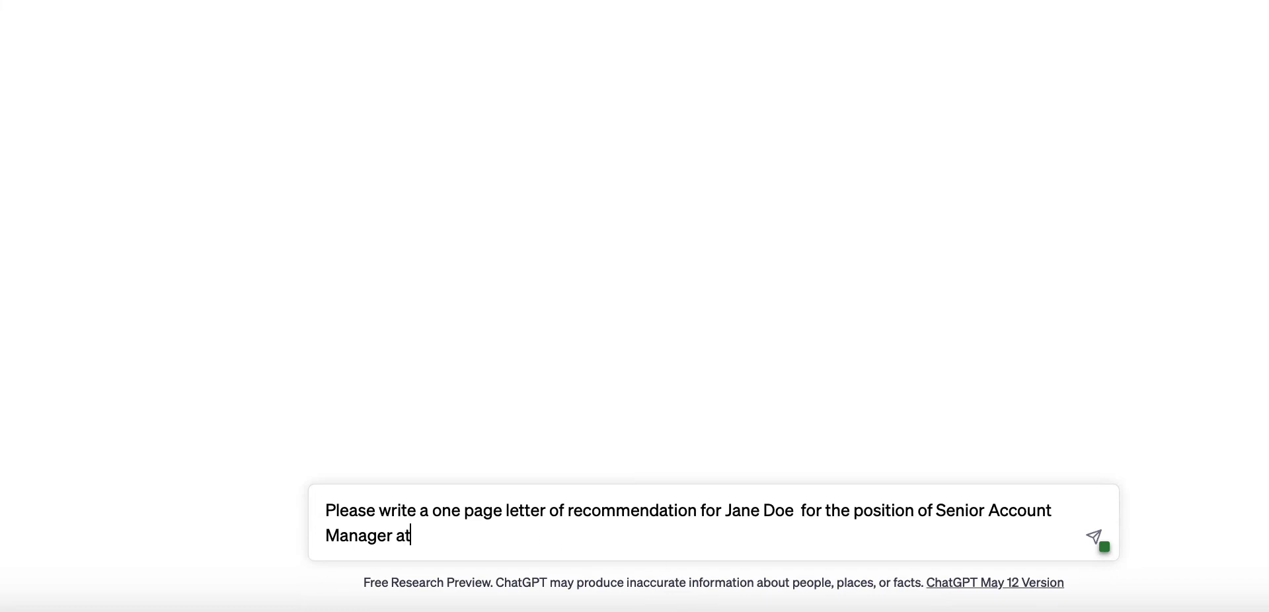
pyautogui.write('company')
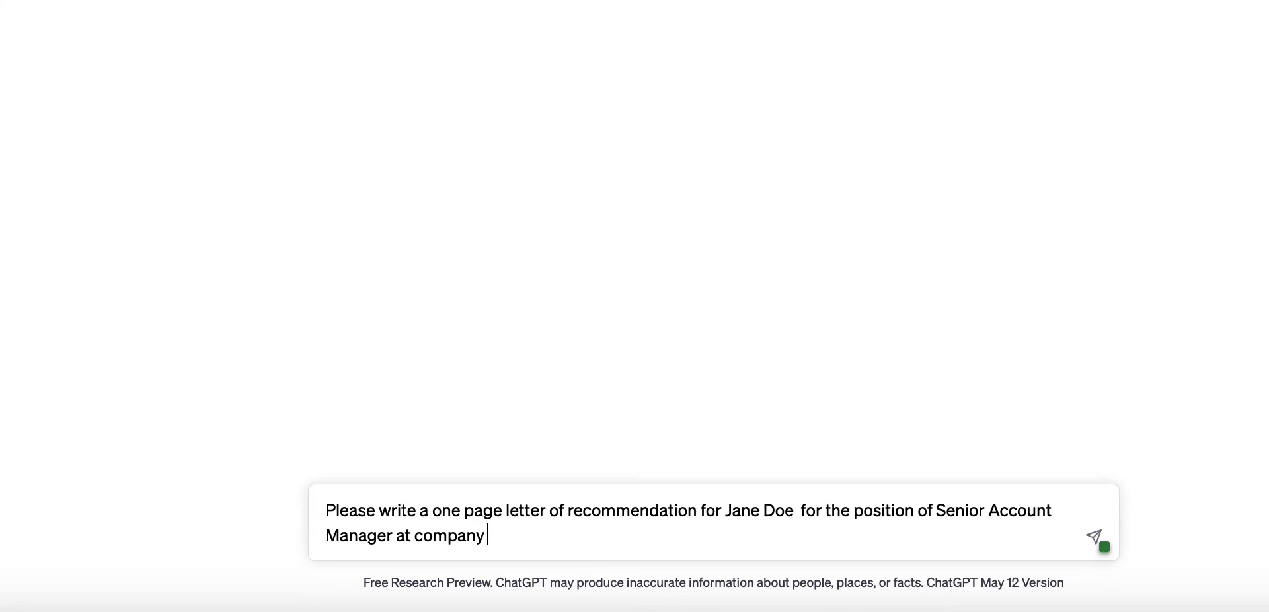
pyautogui.write('xy')
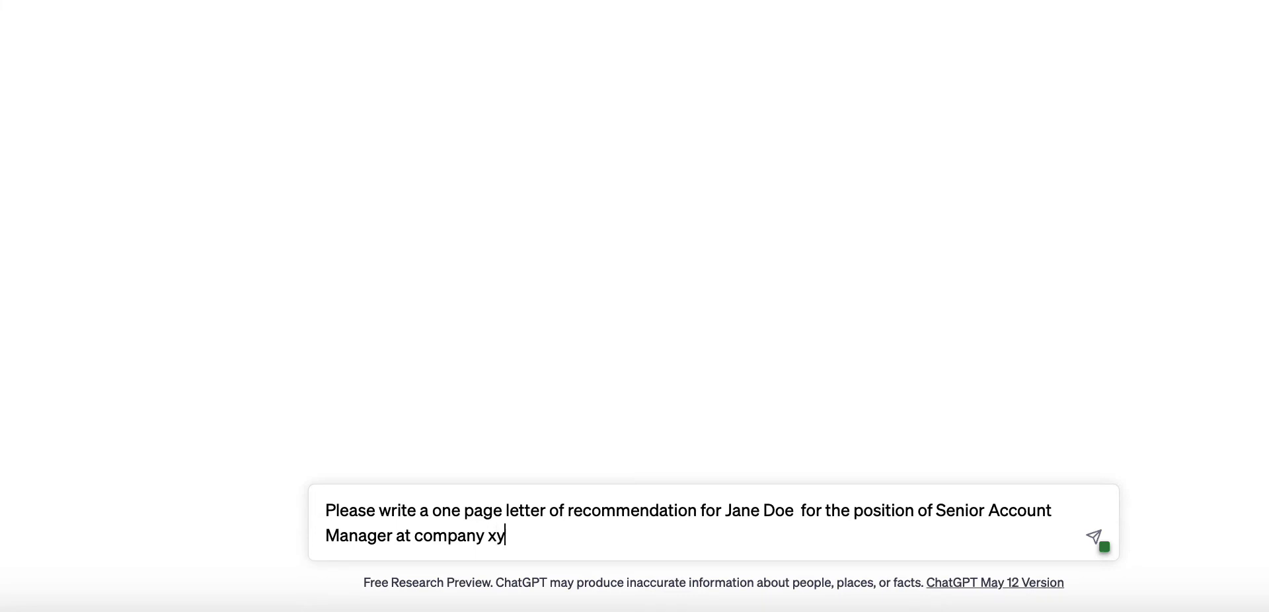
pyautogui.write('z')
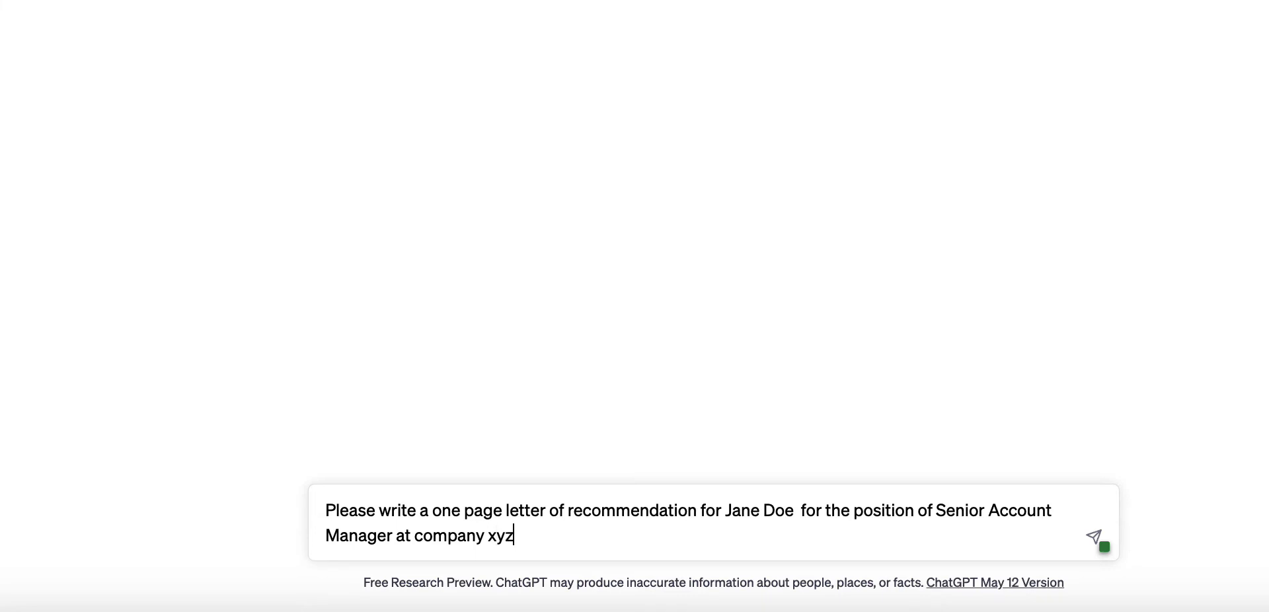
pyautogui.click(1093, 536)
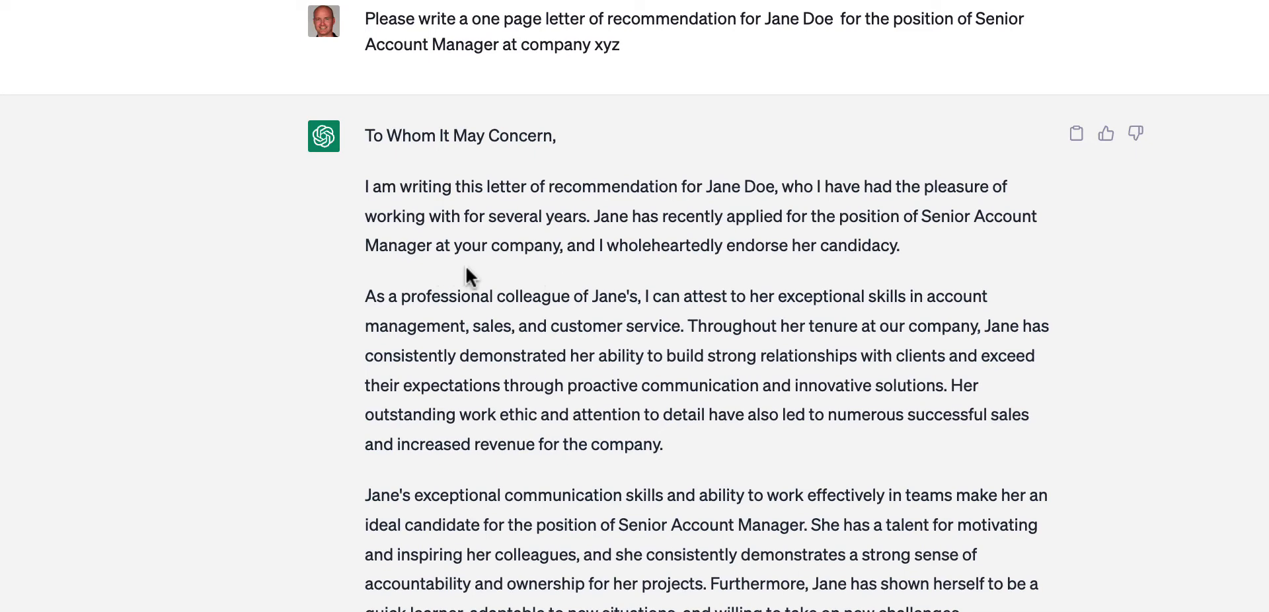
pyautogui.moveTo(541, 265)
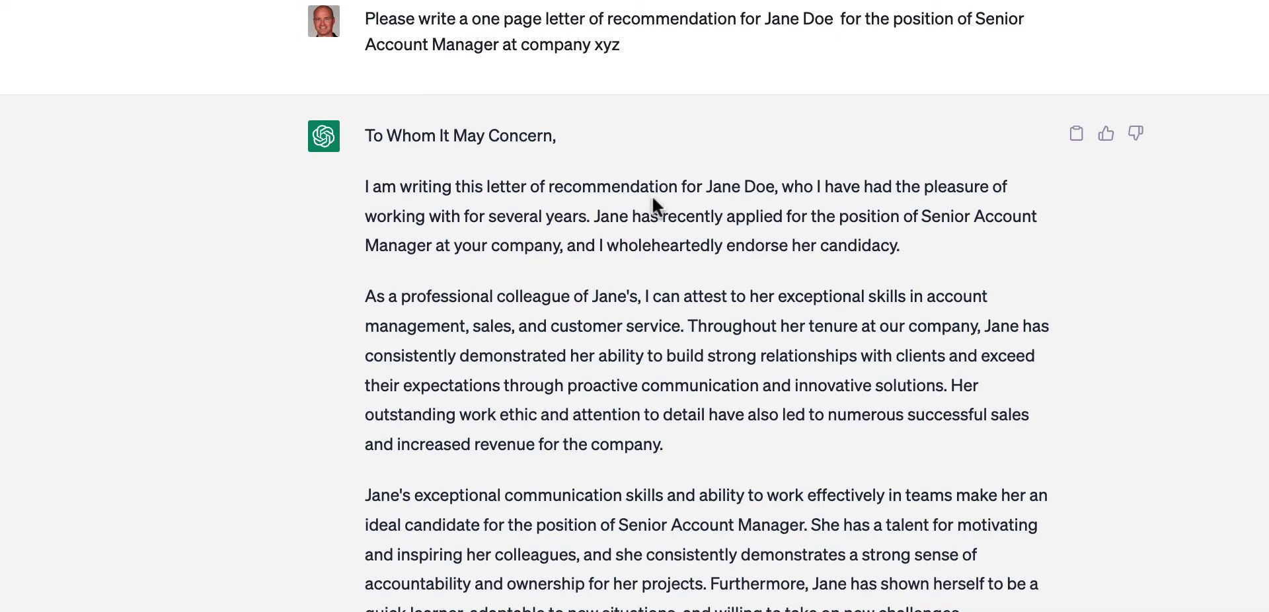
pyautogui.moveTo(744, 193)
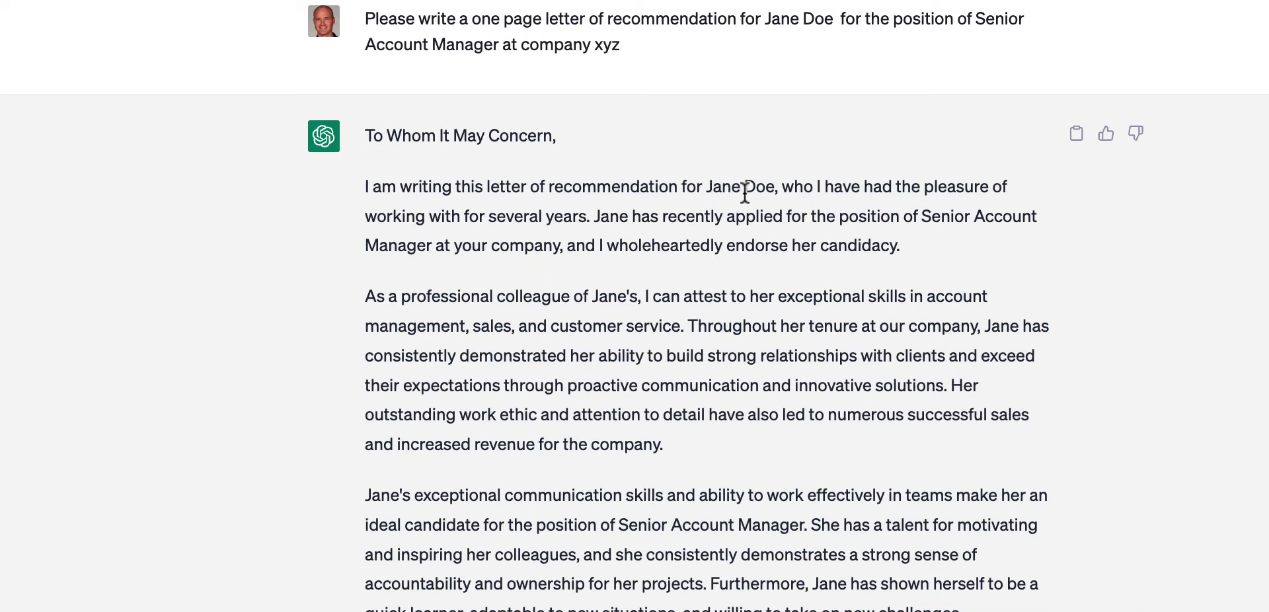
pyautogui.moveTo(1004, 241)
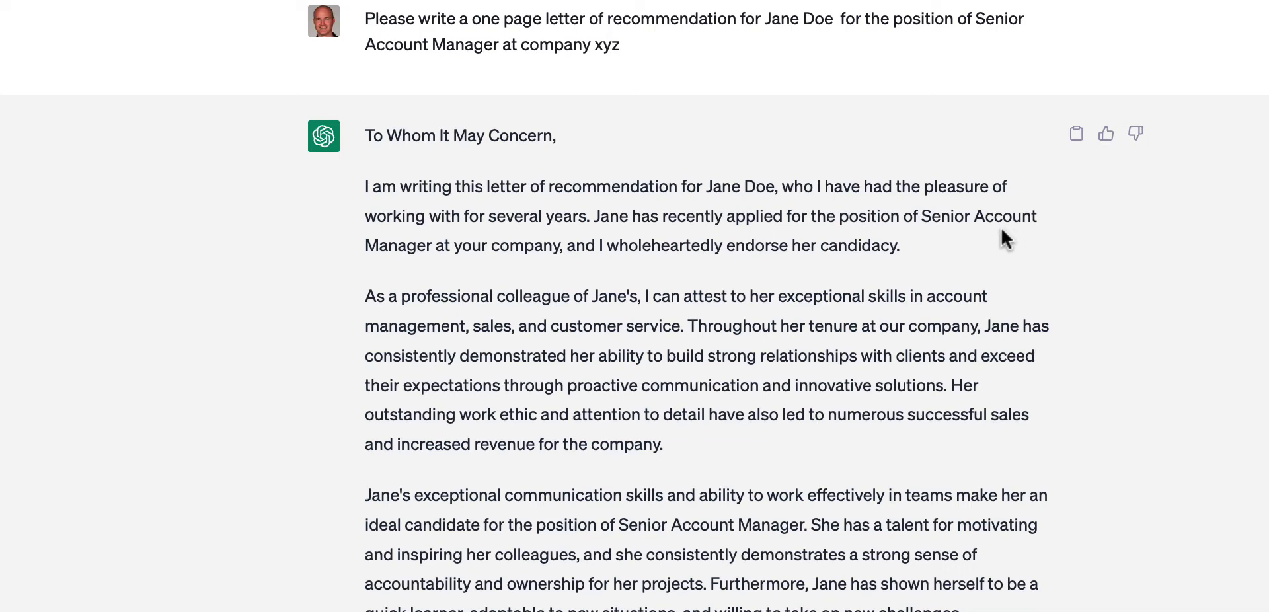
pyautogui.moveTo(575, 271)
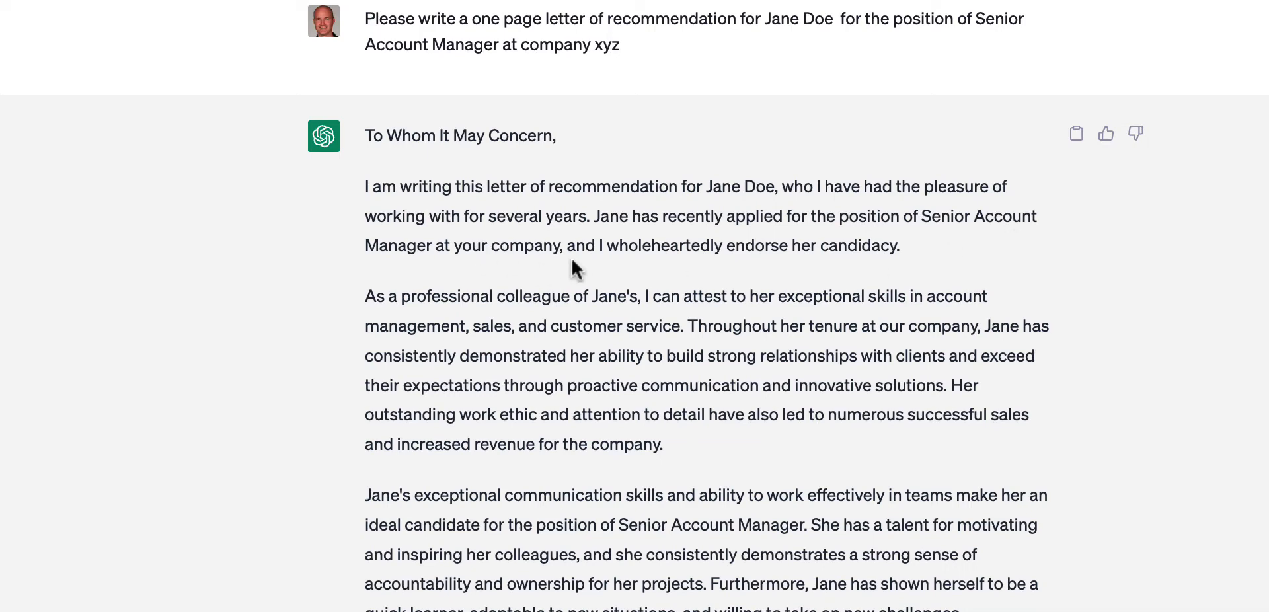
pyautogui.moveTo(582, 269)
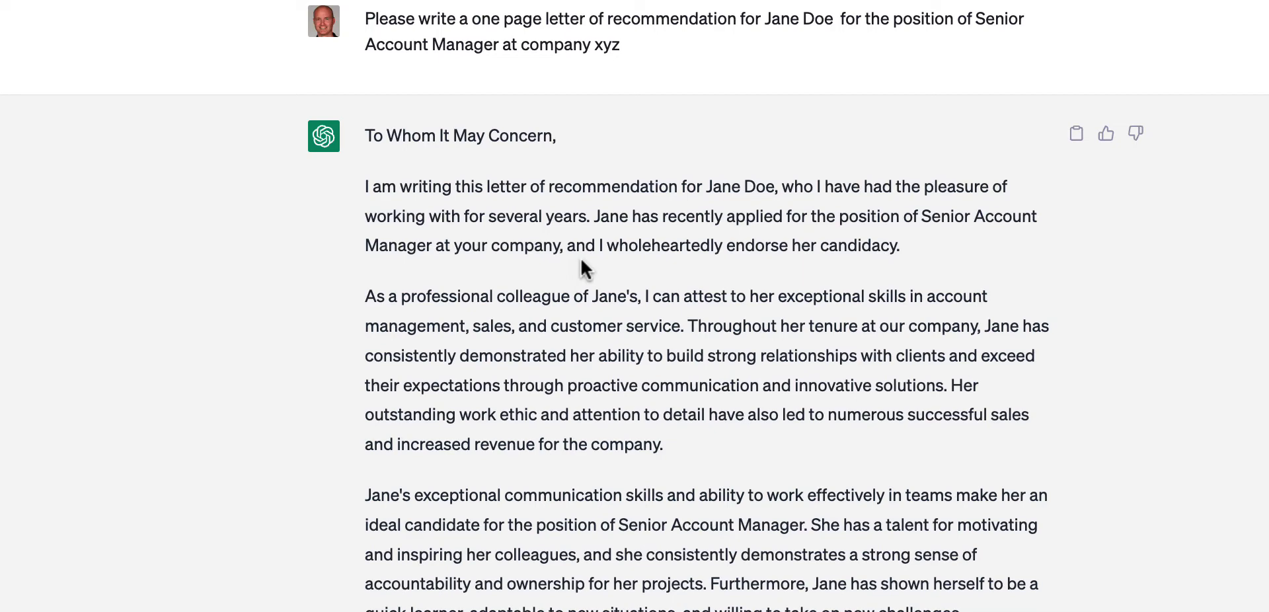
pyautogui.moveTo(589, 276)
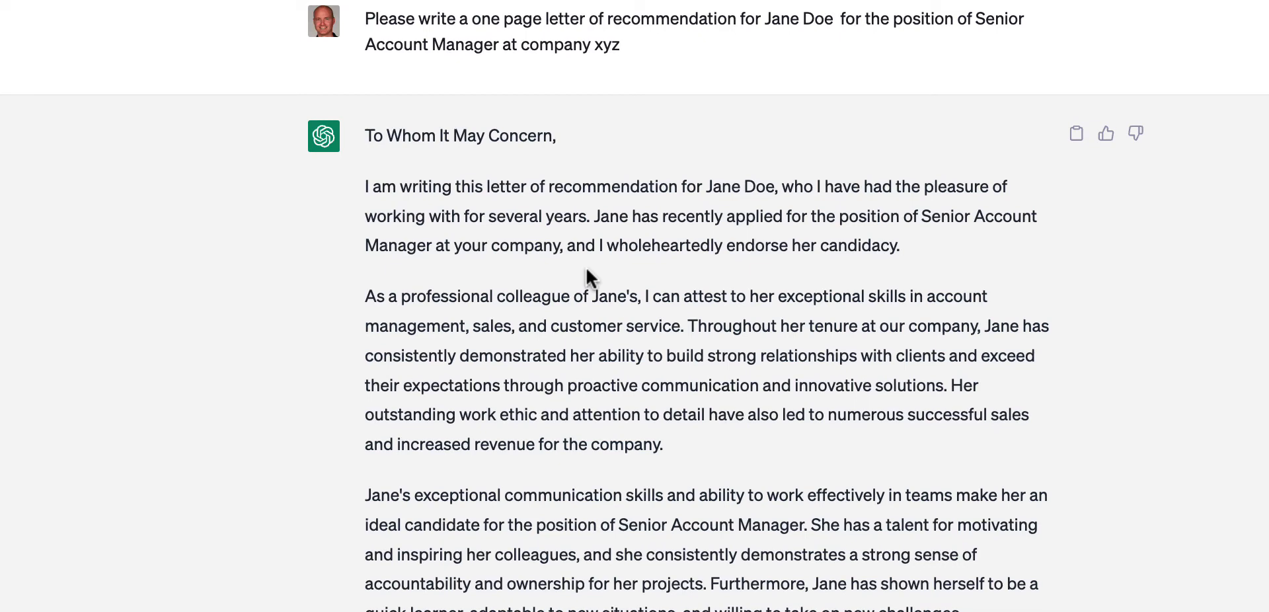
pyautogui.moveTo(743, 316)
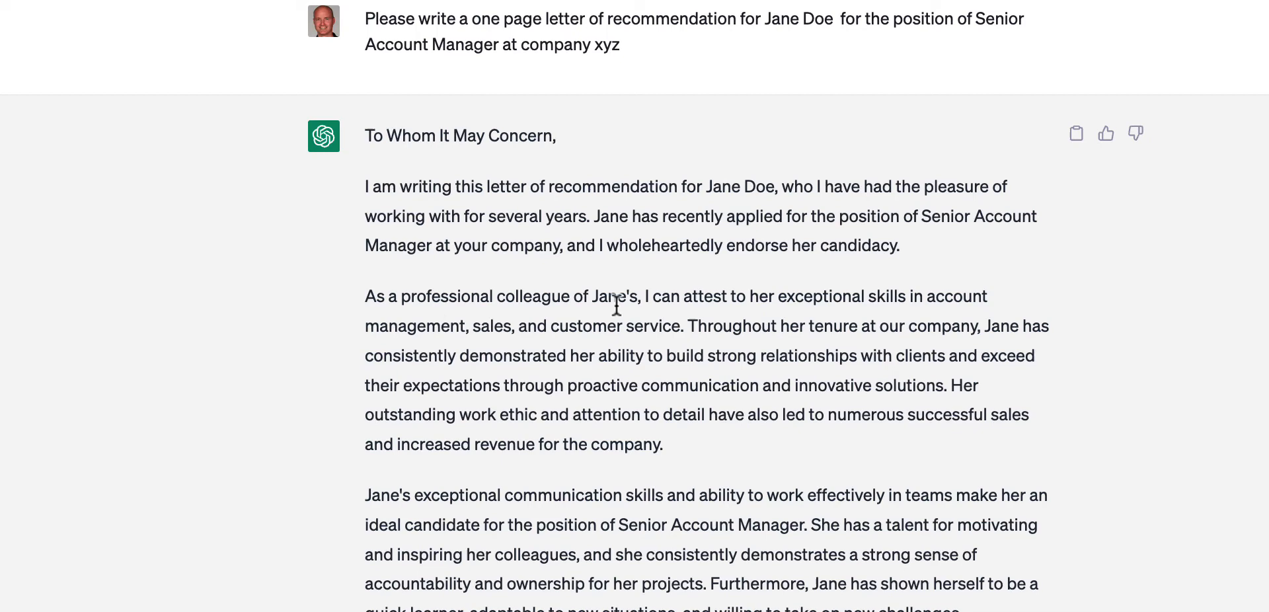
pyautogui.moveTo(655, 320)
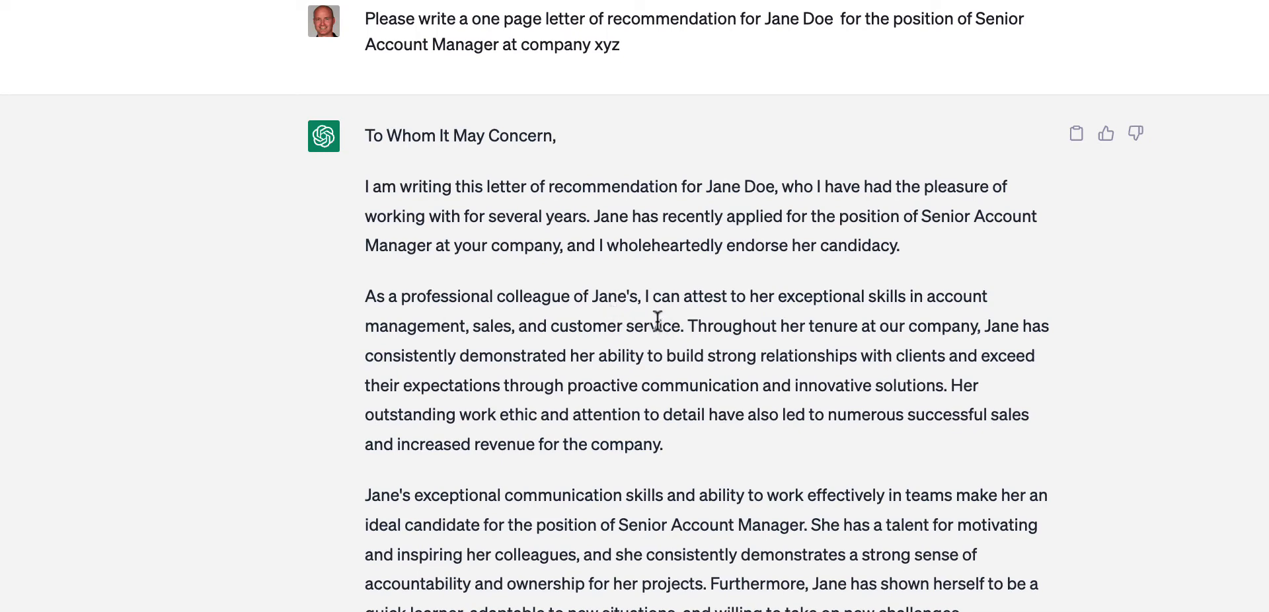
pyautogui.moveTo(670, 340)
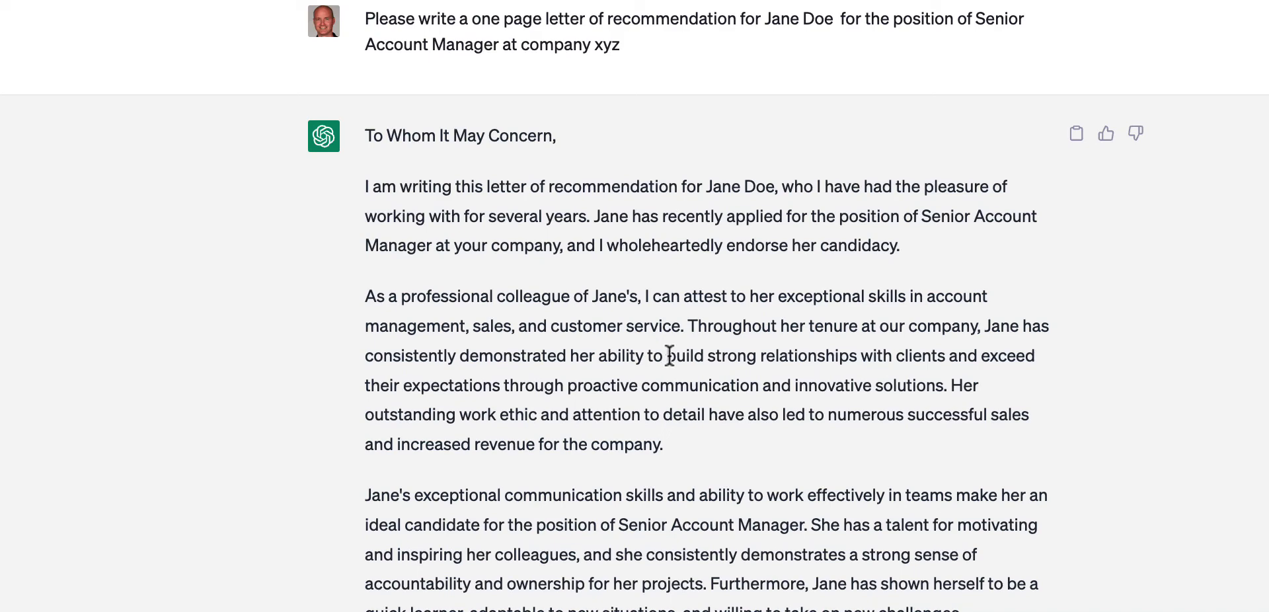
pyautogui.moveTo(678, 334)
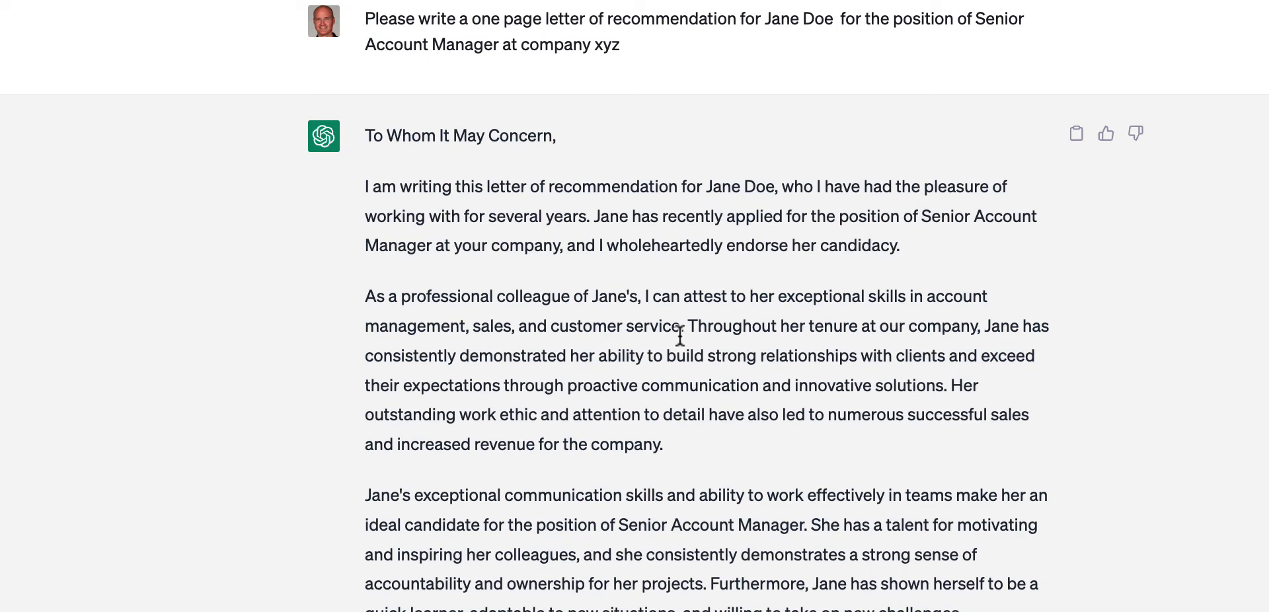
pyautogui.moveTo(584, 468)
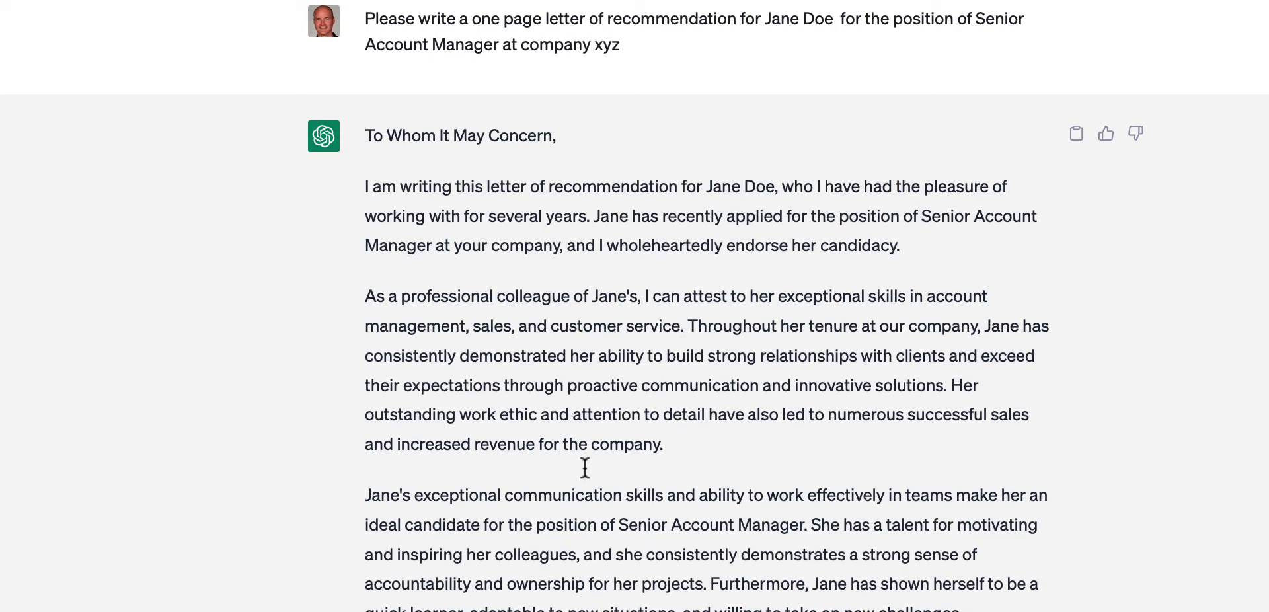
pyautogui.moveTo(614, 488)
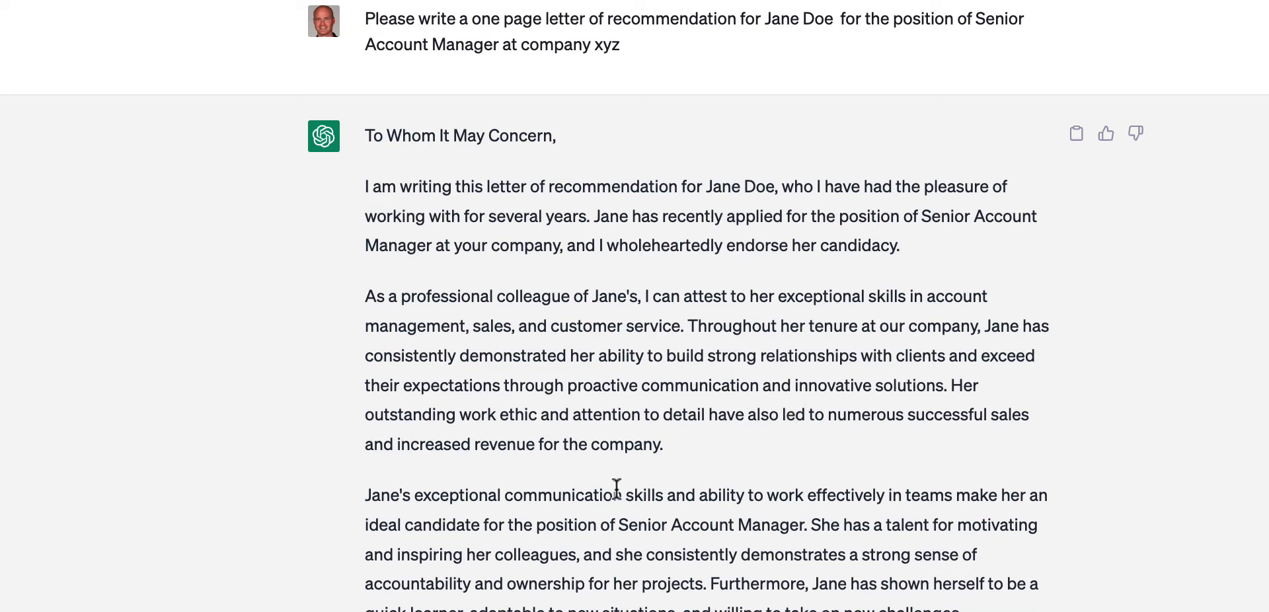
pyautogui.moveTo(491, 498)
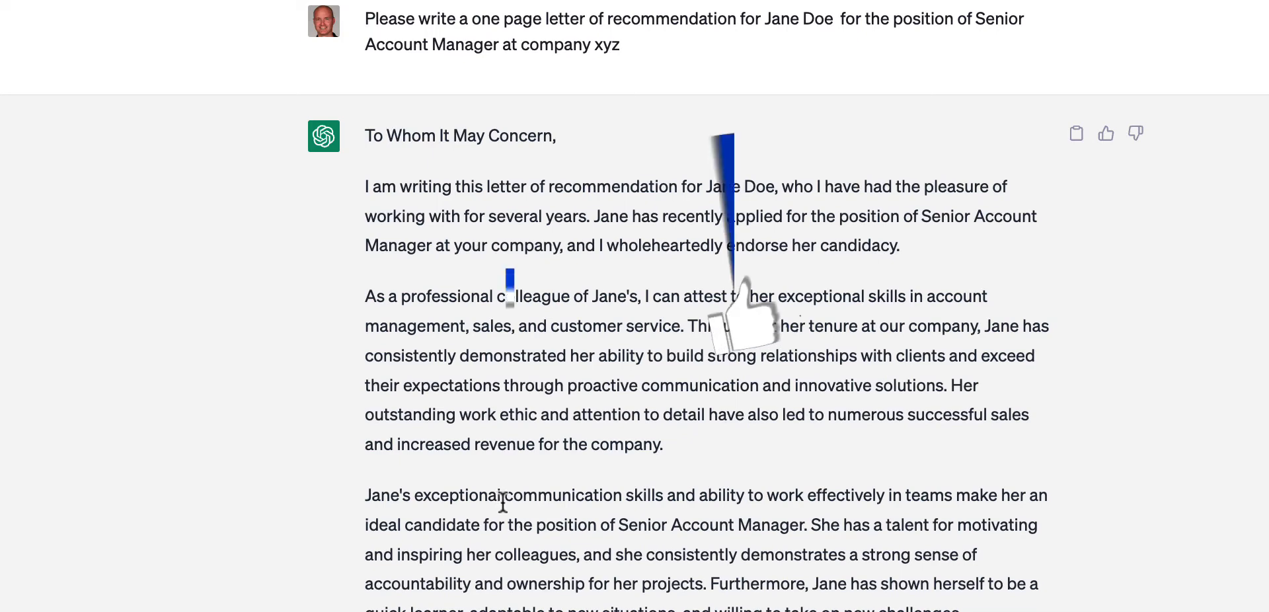
# Regenerate the letter to get response 2 of 2 and rate it Better.
pyautogui.click(1105, 134)
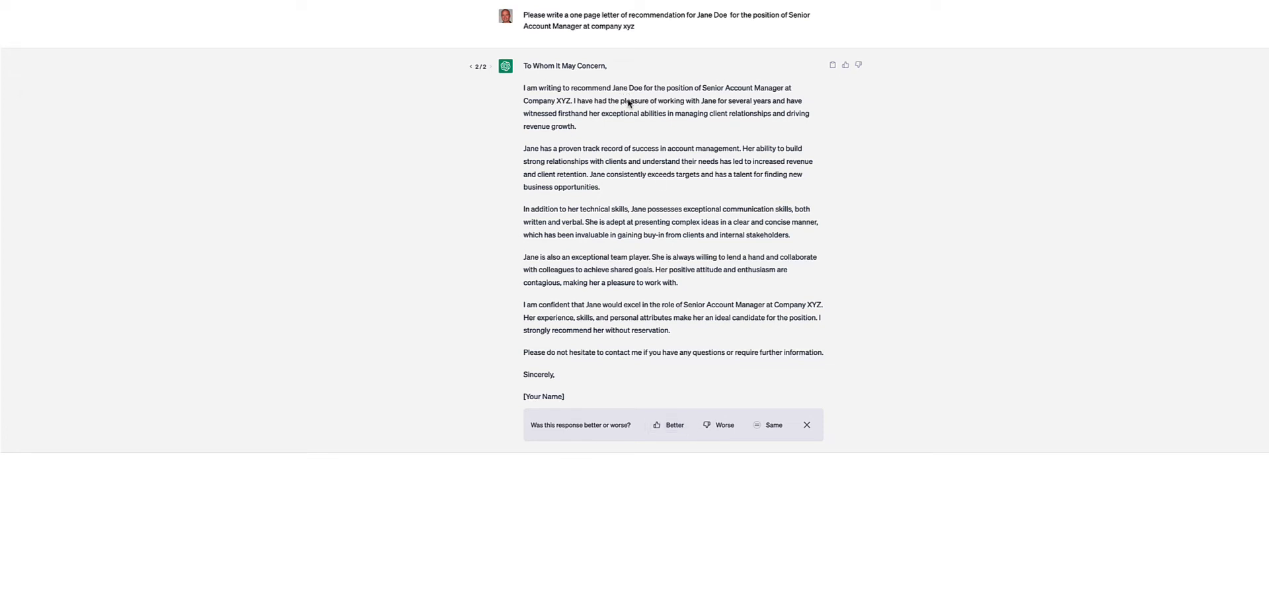
pyautogui.moveTo(625, 237)
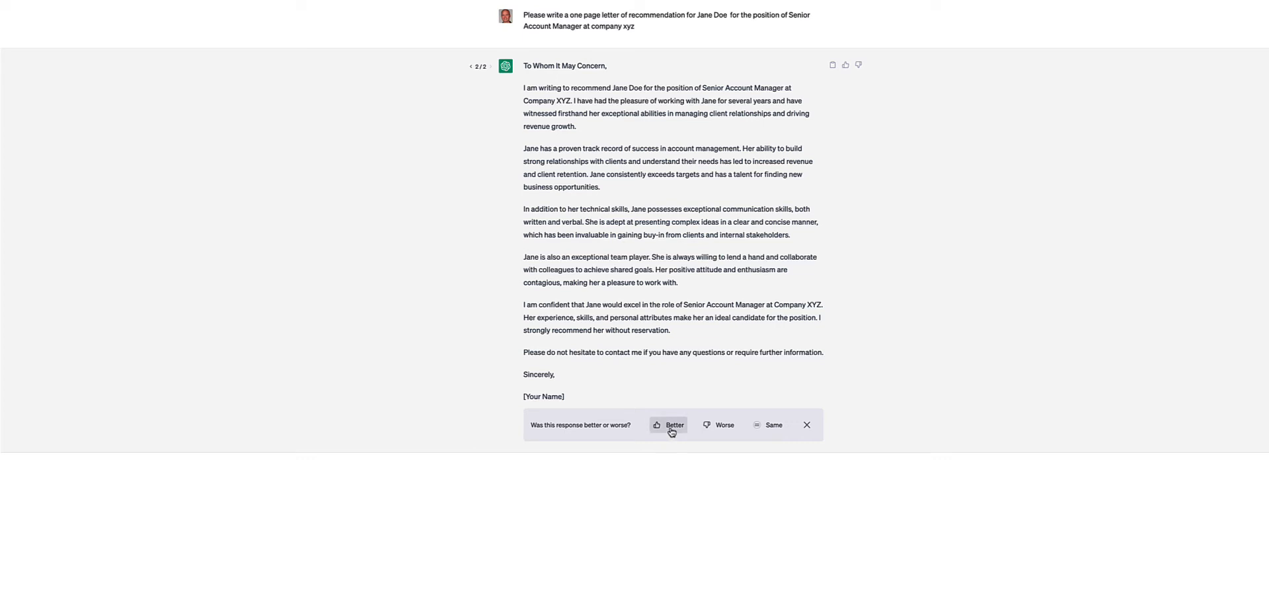
pyautogui.click(669, 426)
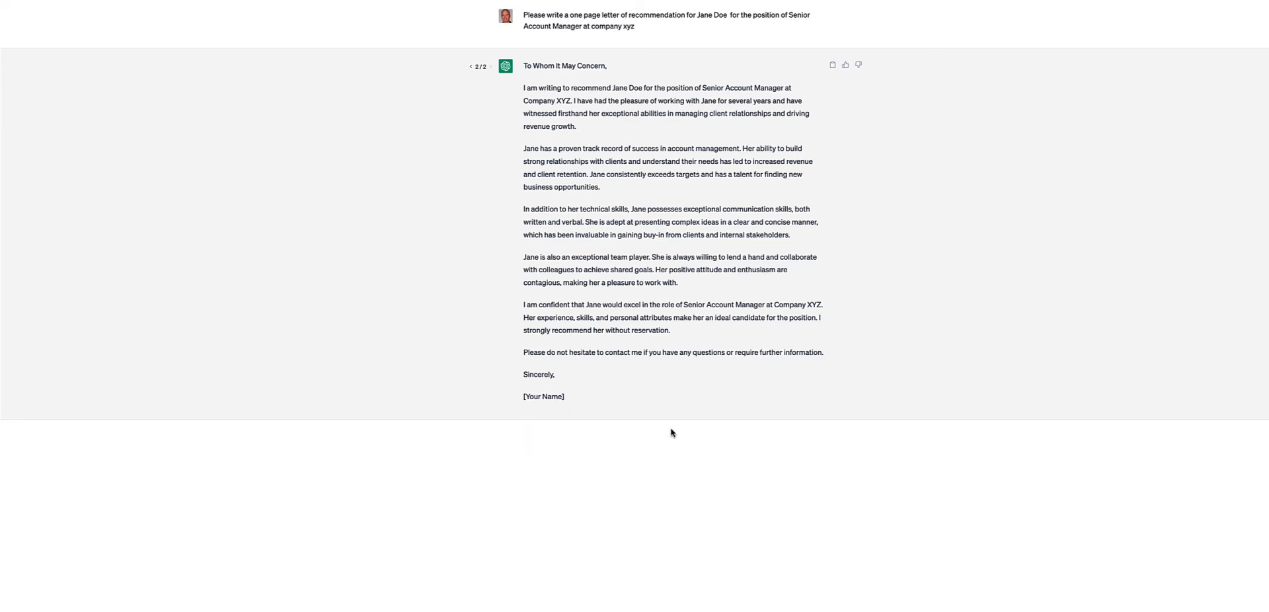
pyautogui.moveTo(646, 426)
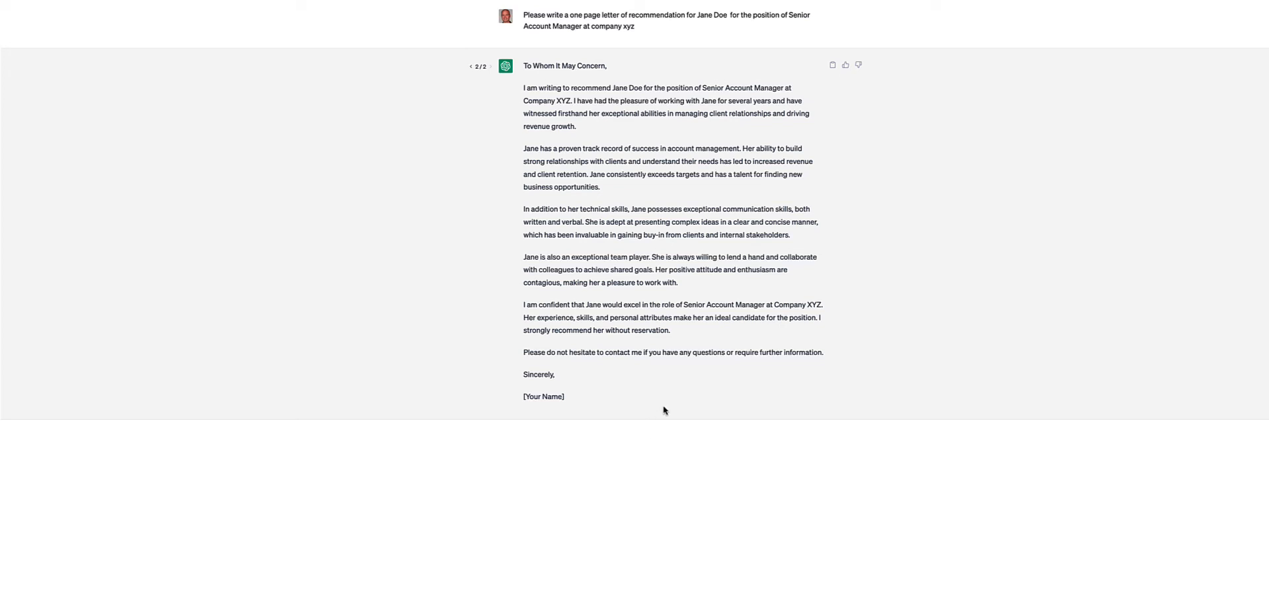
# Send a follow-up asking to also include the years we worked together at the landscaping company.
pyautogui.write('also include')
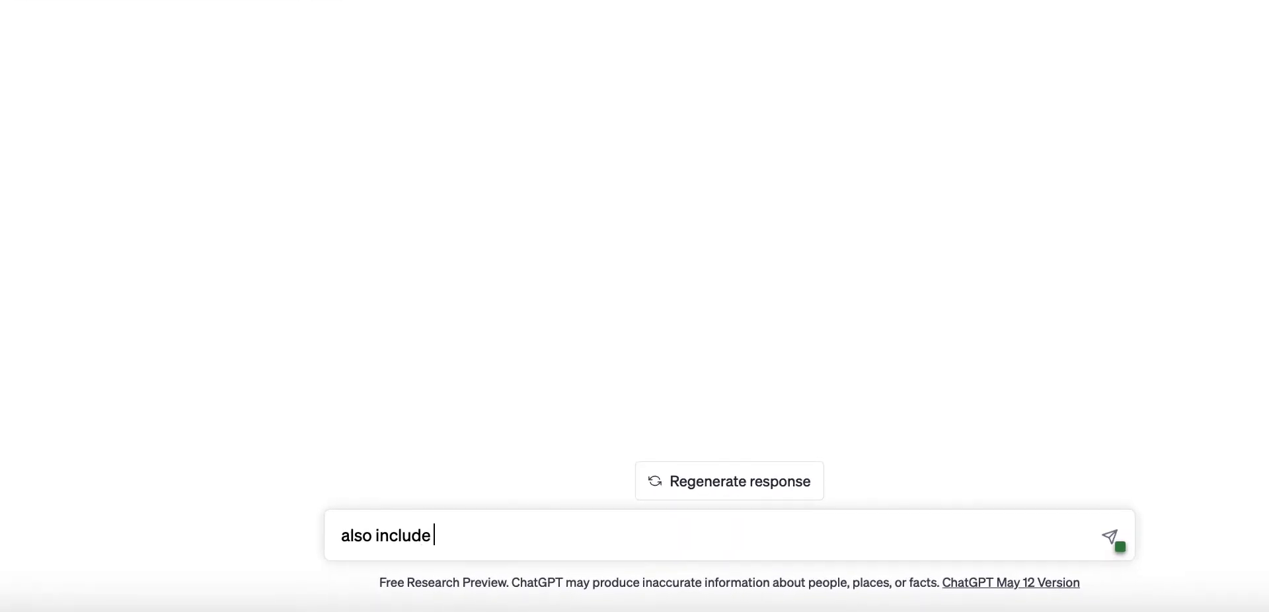
pyautogui.write('the time')
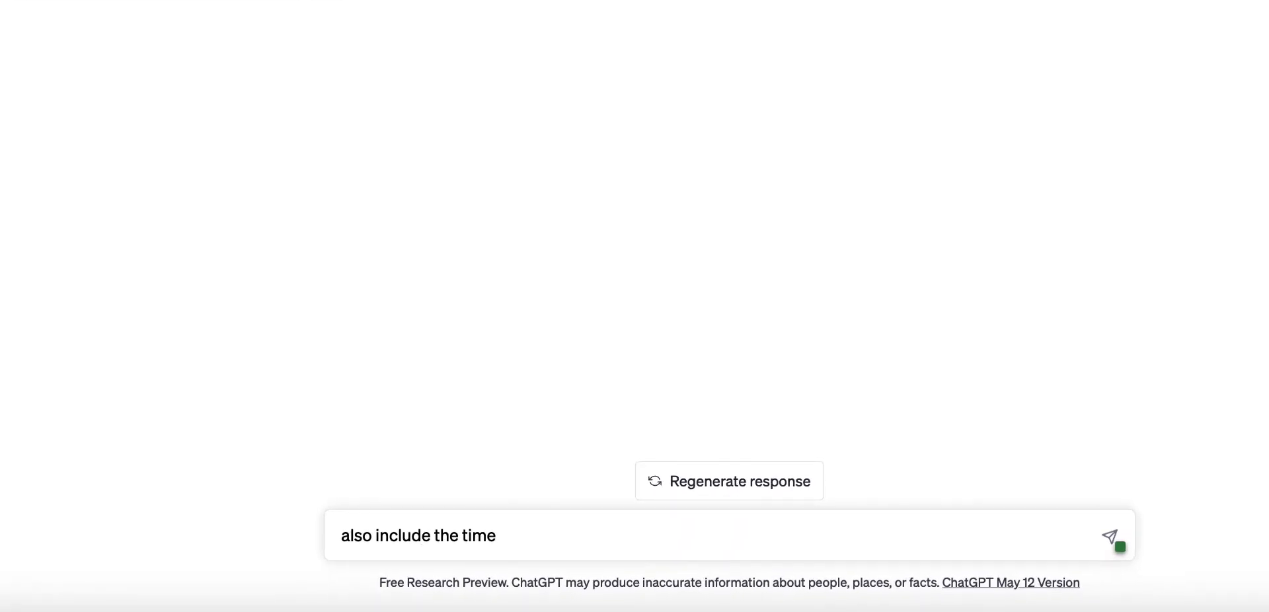
pyautogui.press('Backspace')
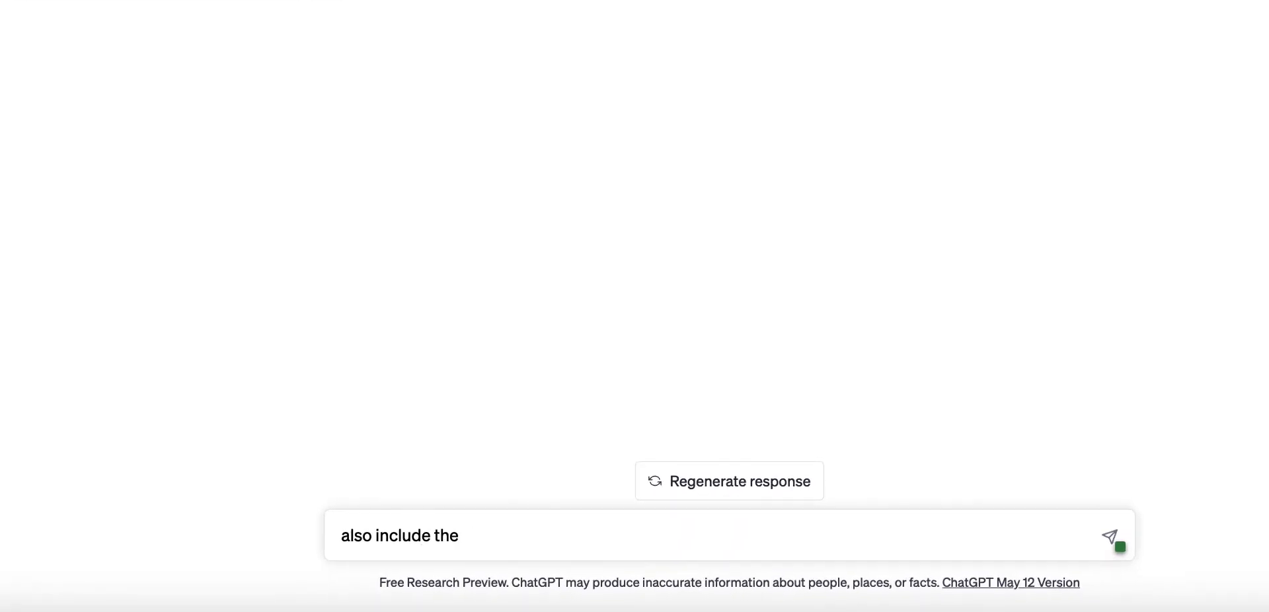
pyautogui.write('years we')
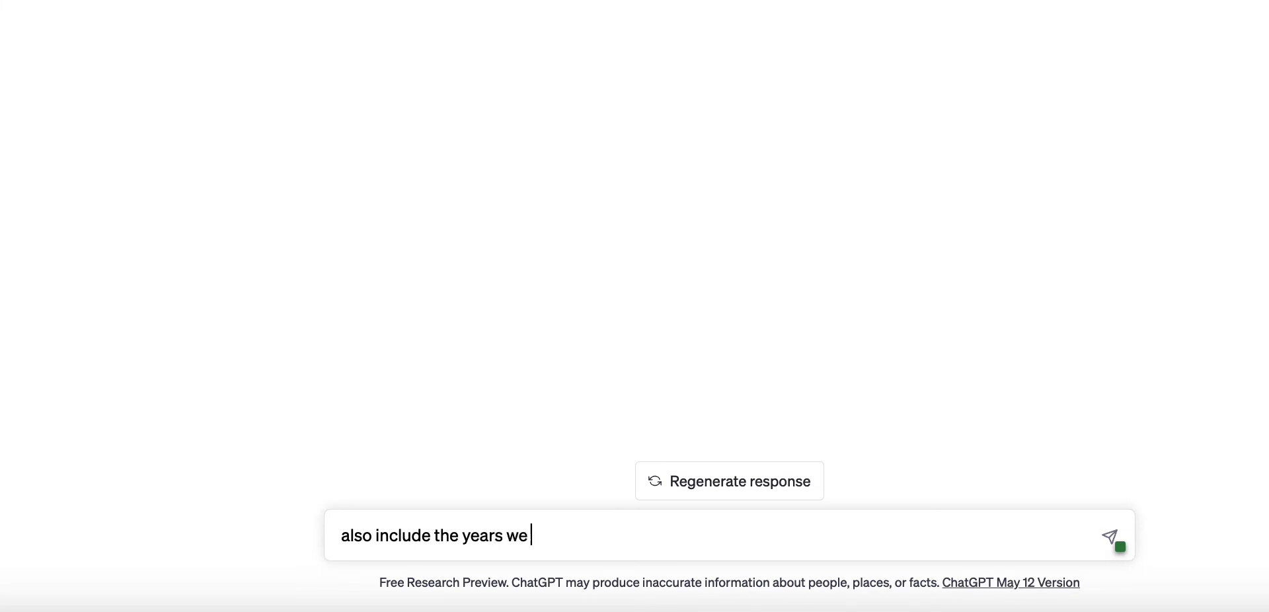
pyautogui.write('wro')
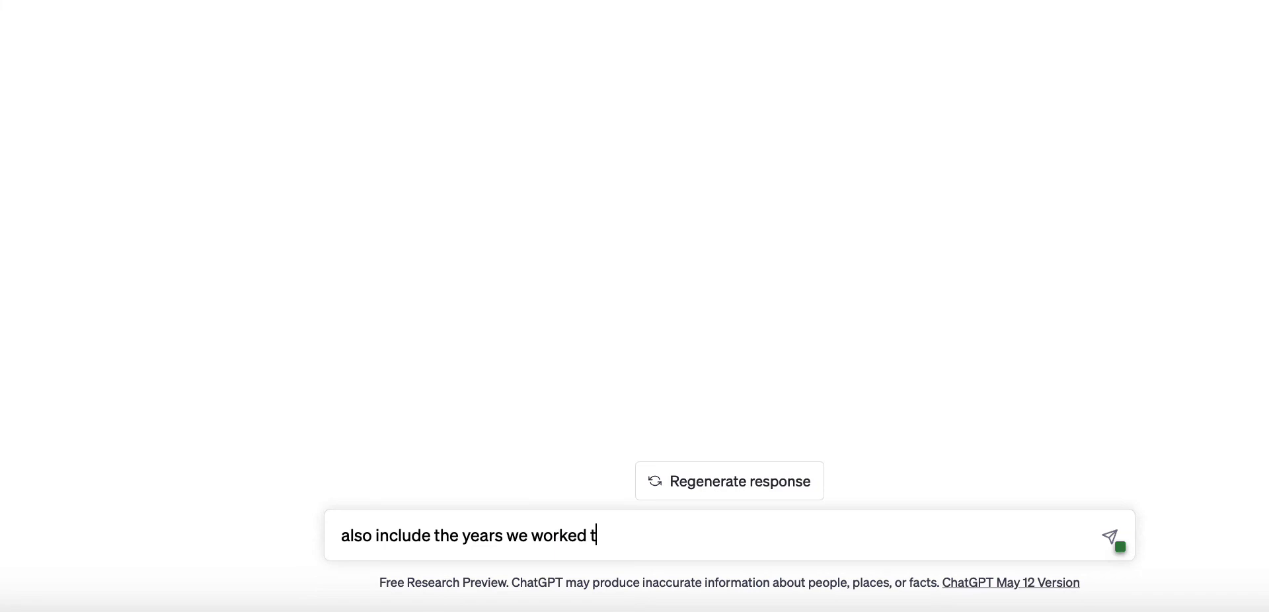
pyautogui.write('ogether a')
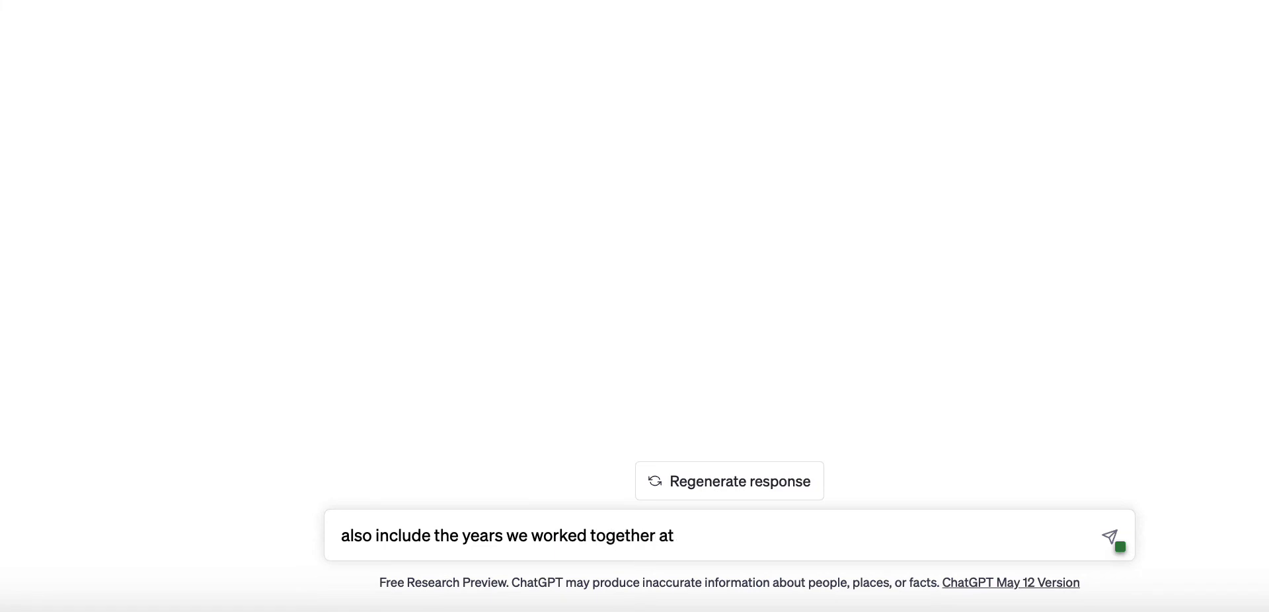
pyautogui.write('the')
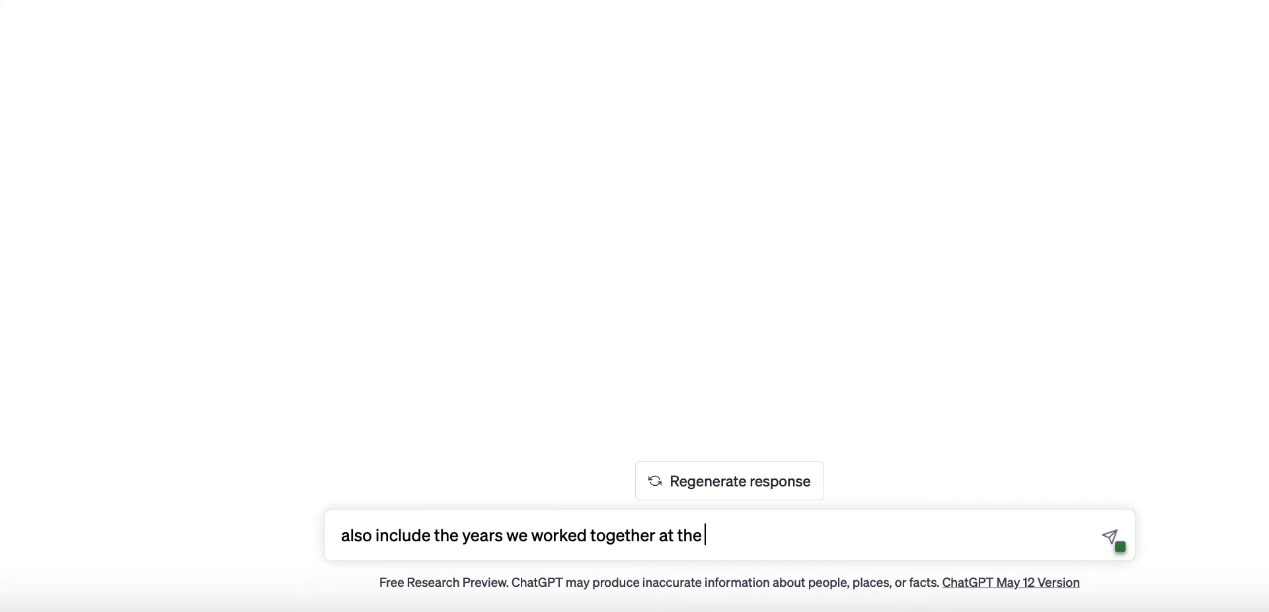
pyautogui.write('lan')
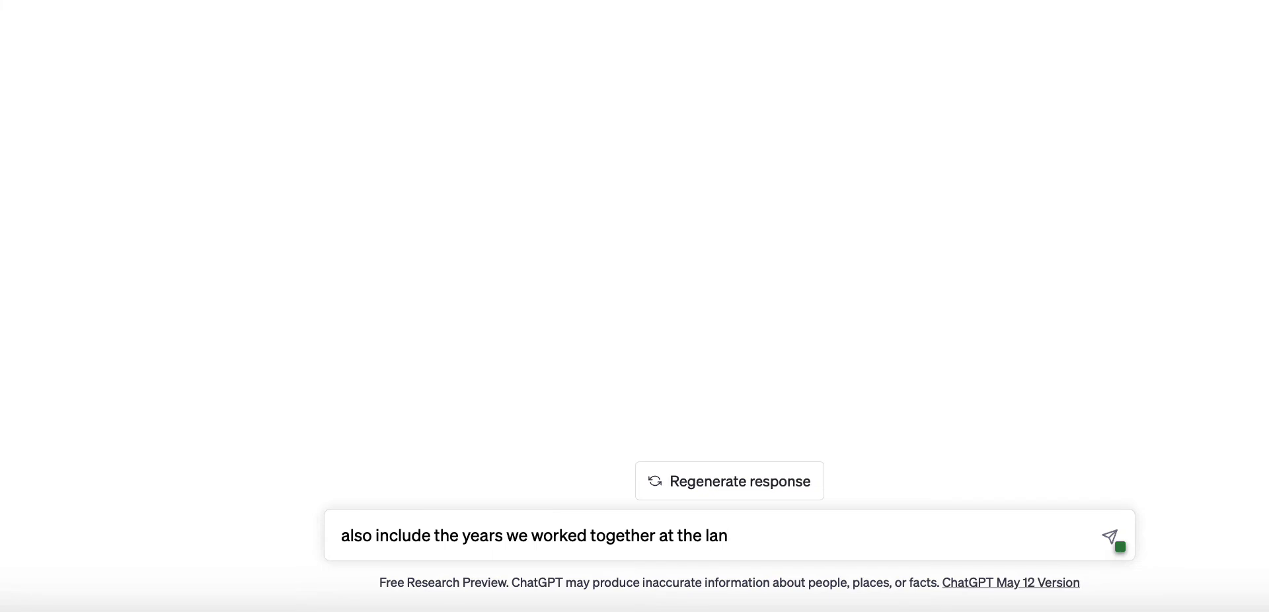
pyautogui.write('dscaping')
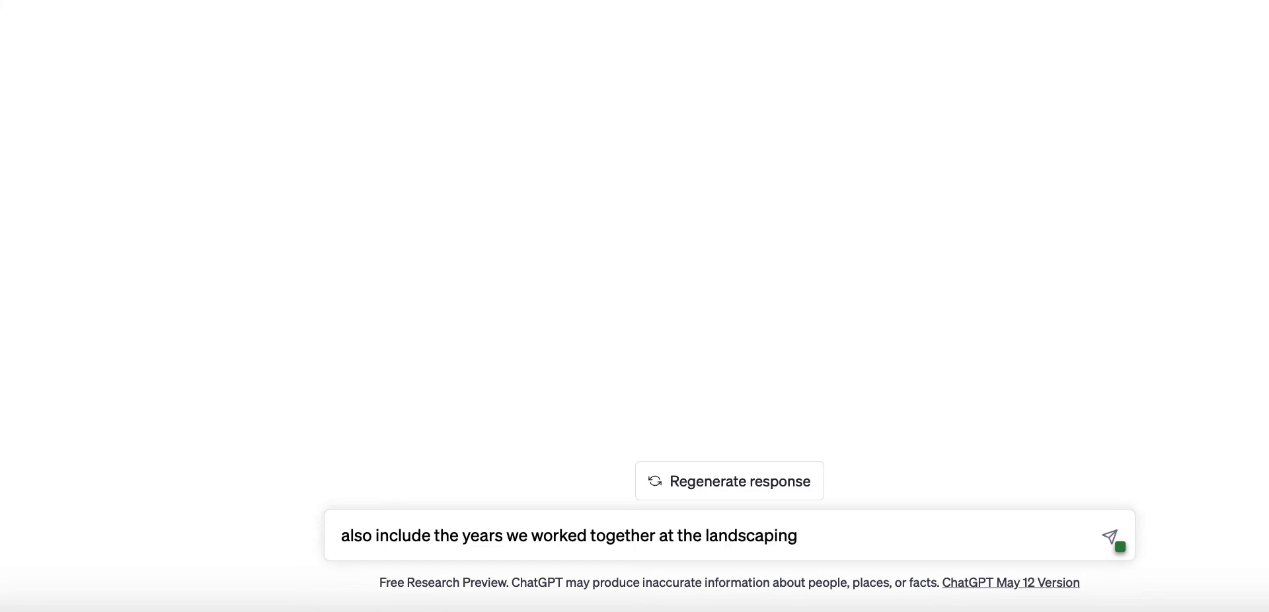
pyautogui.write('compant')
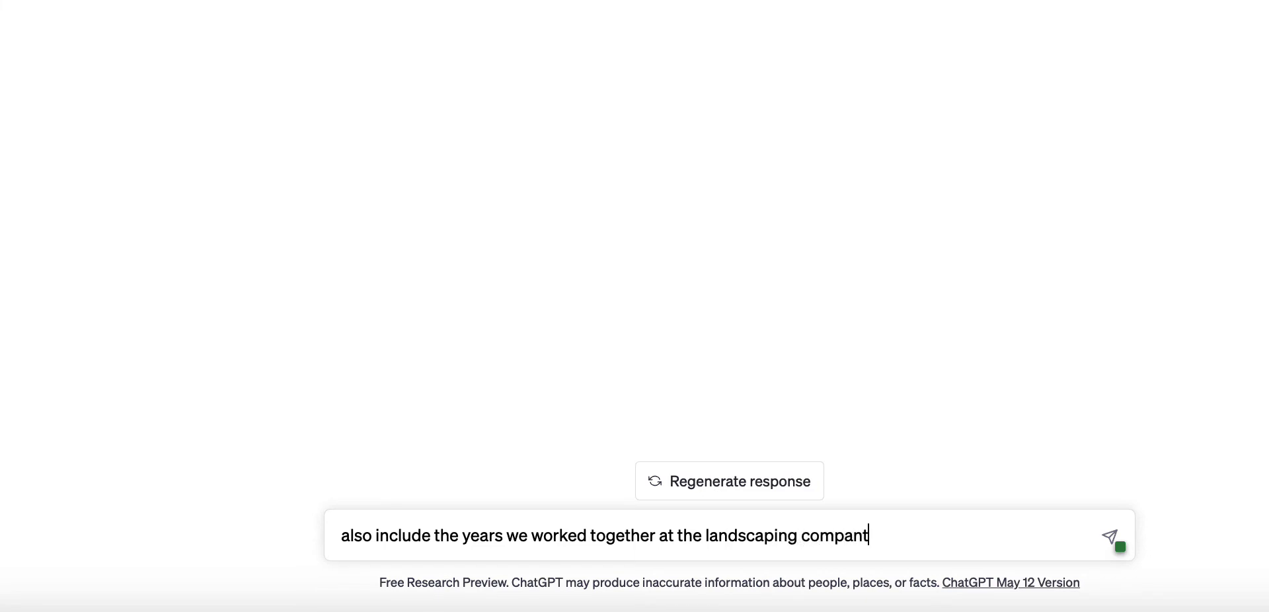
pyautogui.click(1109, 535)
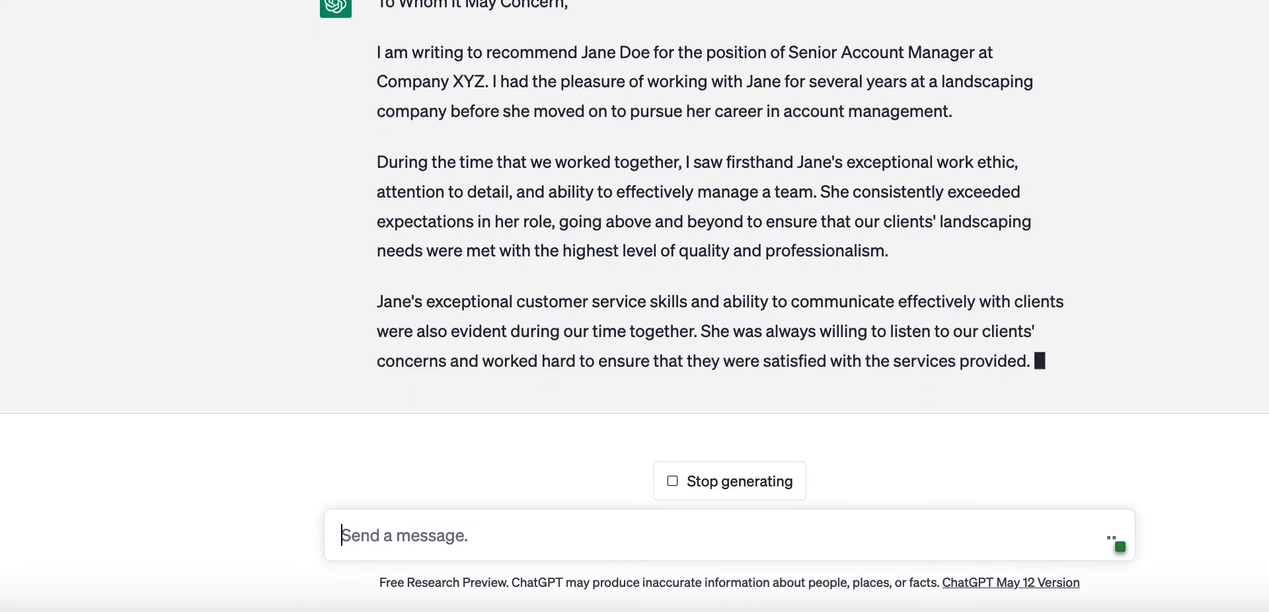
# Select the revised landscaping-company letter text in ChatGPT for copying.
pyautogui.scroll(-3)
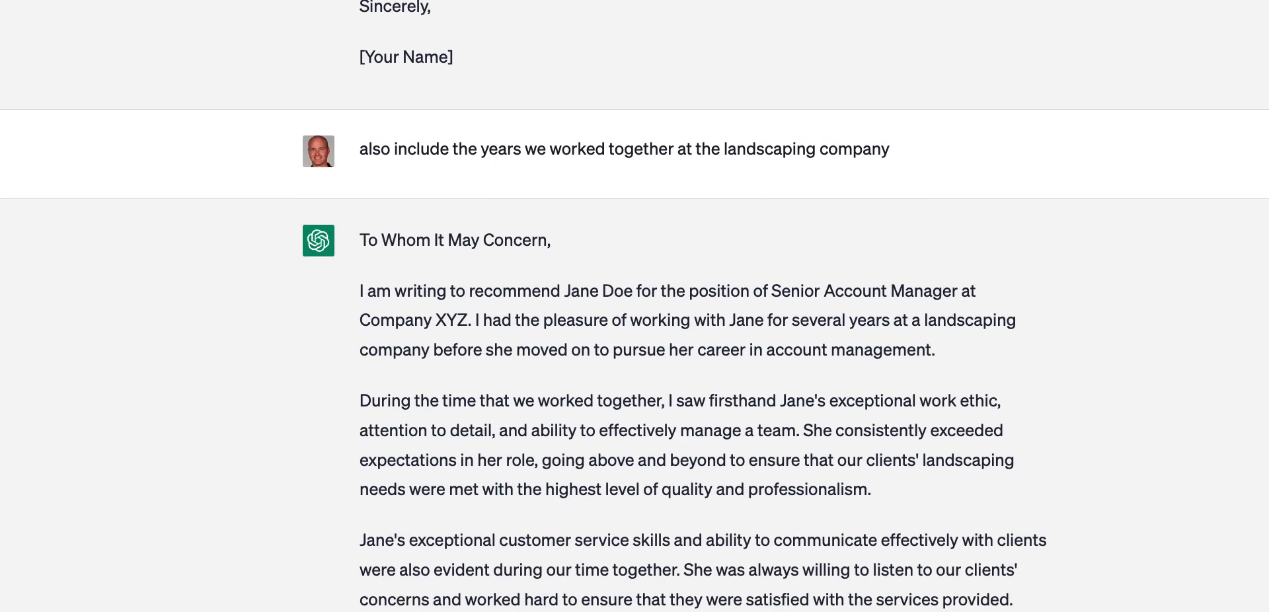
pyautogui.scroll(-3)
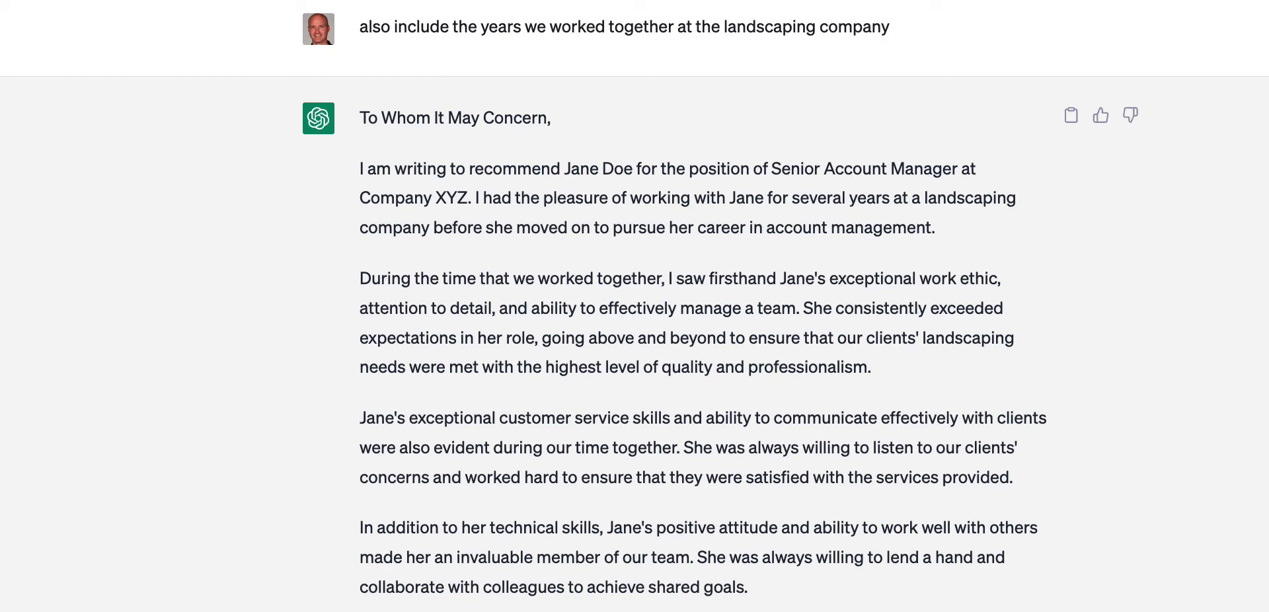
pyautogui.moveTo(308, 168)
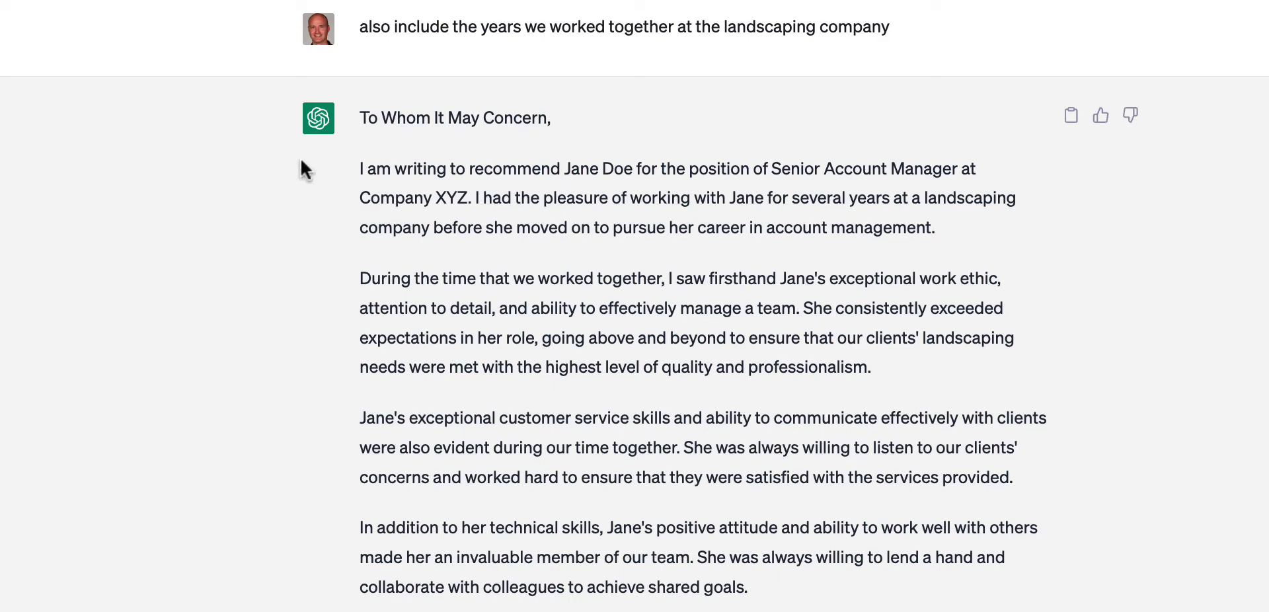
pyautogui.moveTo(359, 168); pyautogui.dragTo(748, 588)
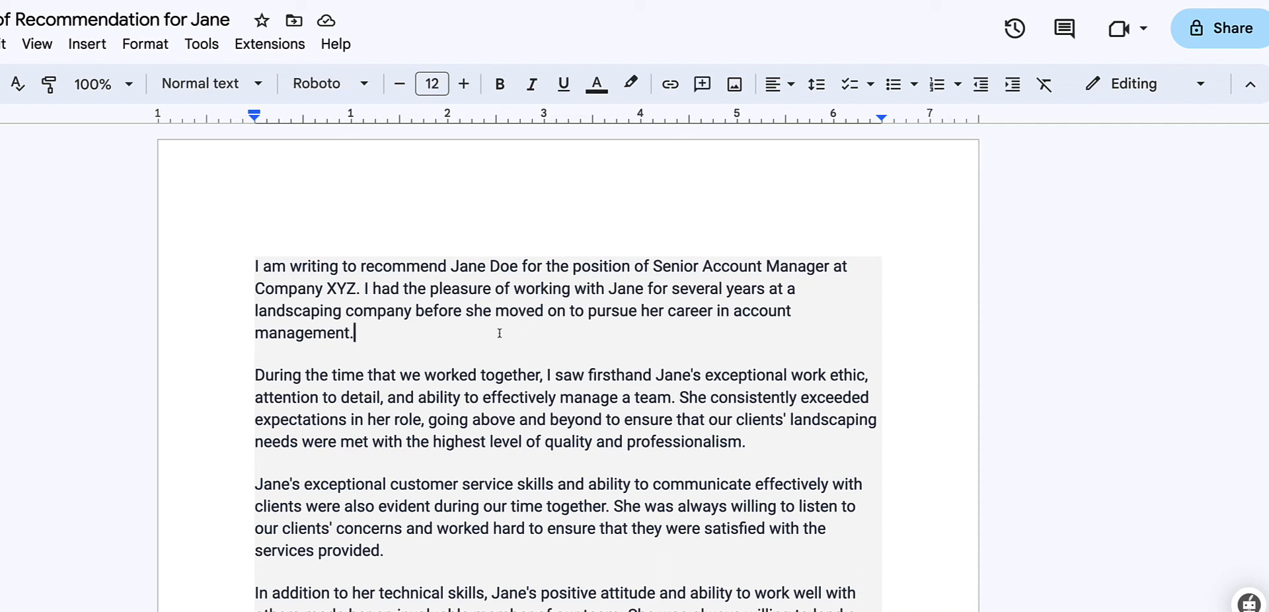
# Place the cursor at the end of the pasted letter's first paragraph in Google Docs.
pyautogui.click(477, 265)
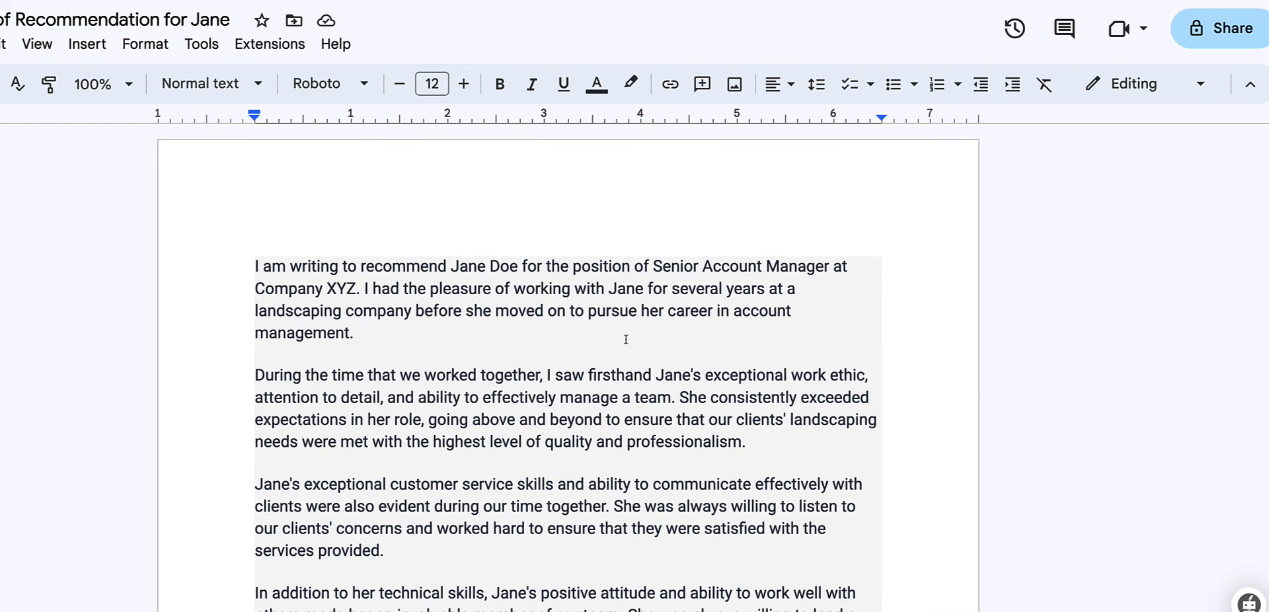
pyautogui.moveTo(454, 345)
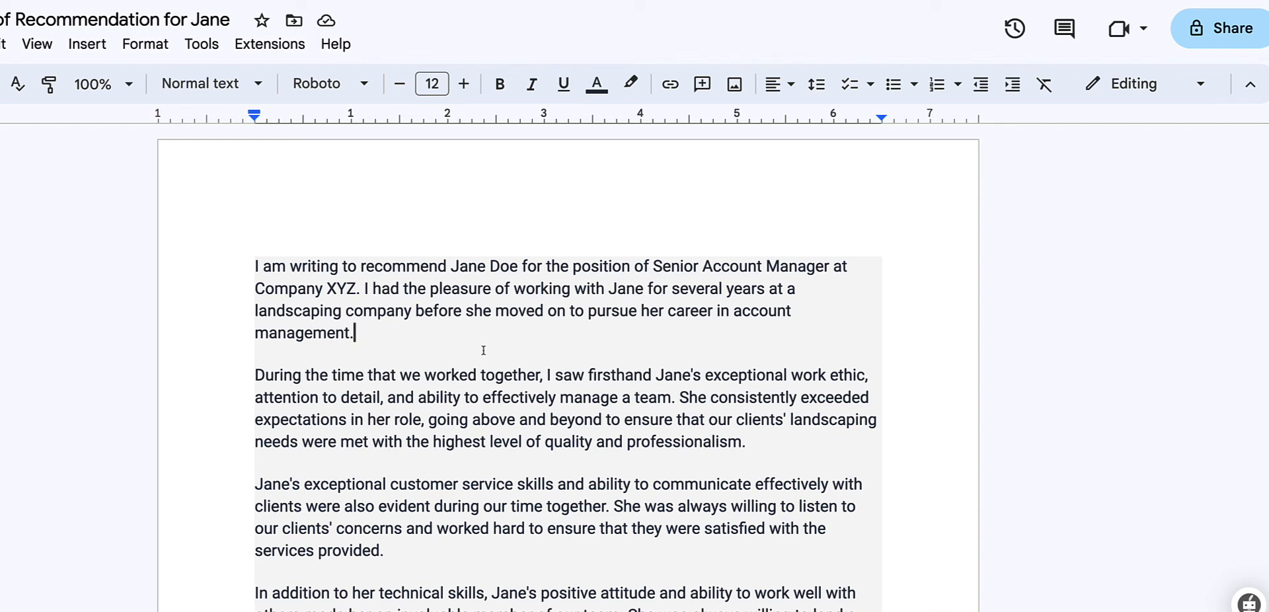
pyautogui.moveTo(320, 156)
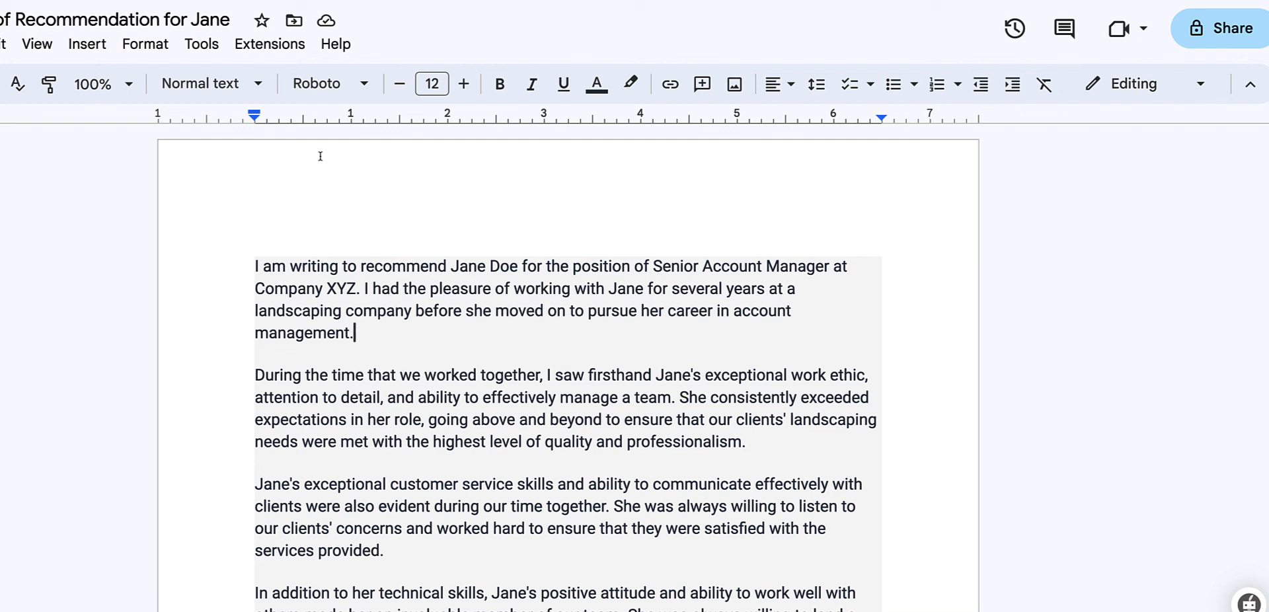
pyautogui.moveTo(322, 226)
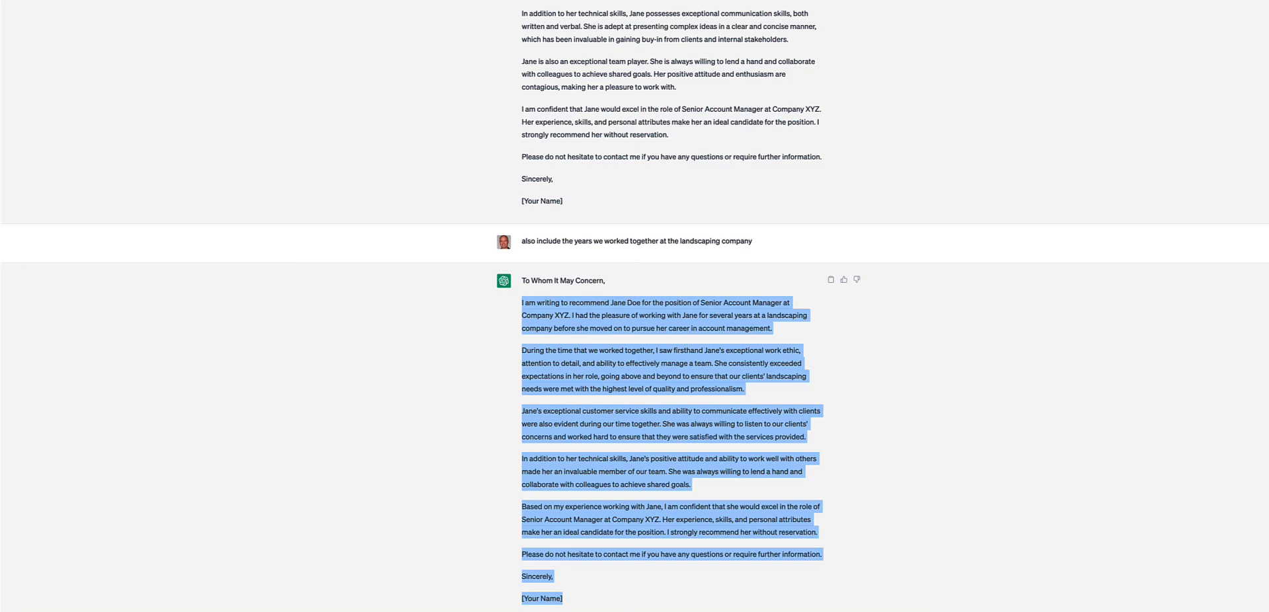
pyautogui.moveTo(241, 292)
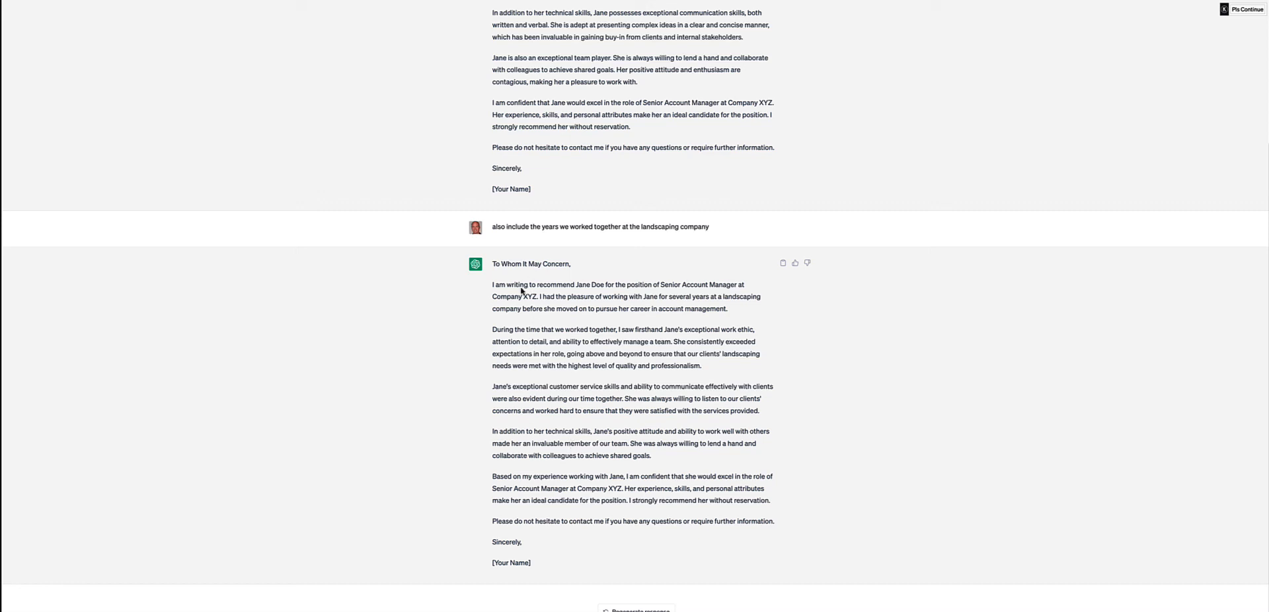
pyautogui.moveTo(587, 461)
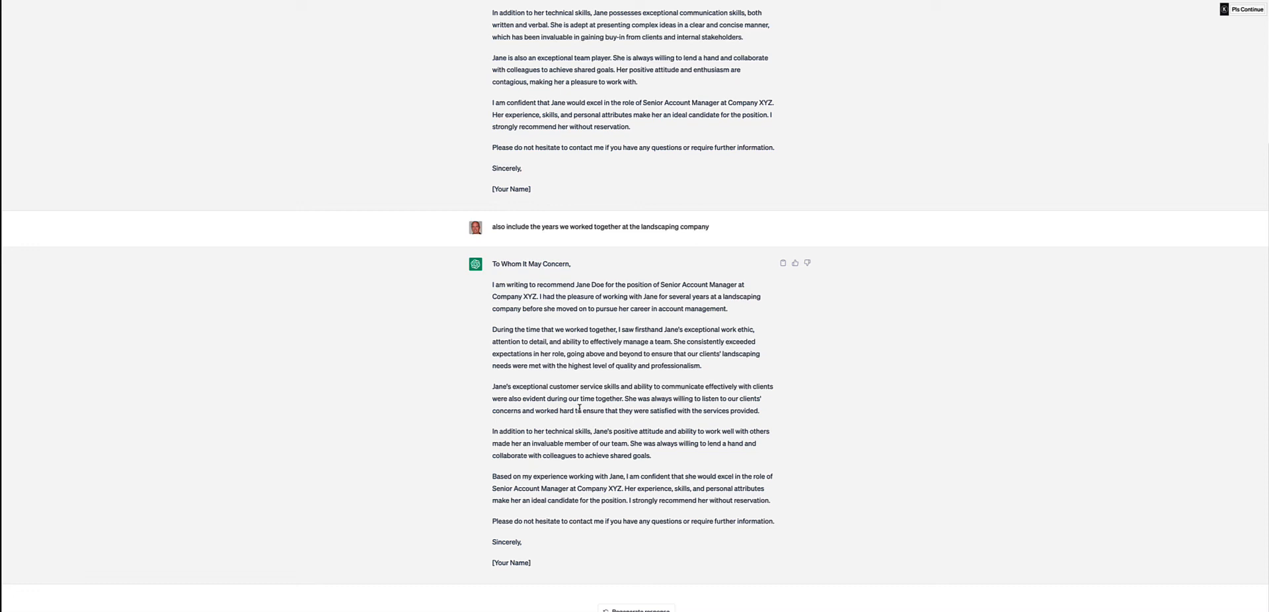
# Switch back to the ChatGPT conversation showing the revised letter.
pyautogui.click(794, 263)
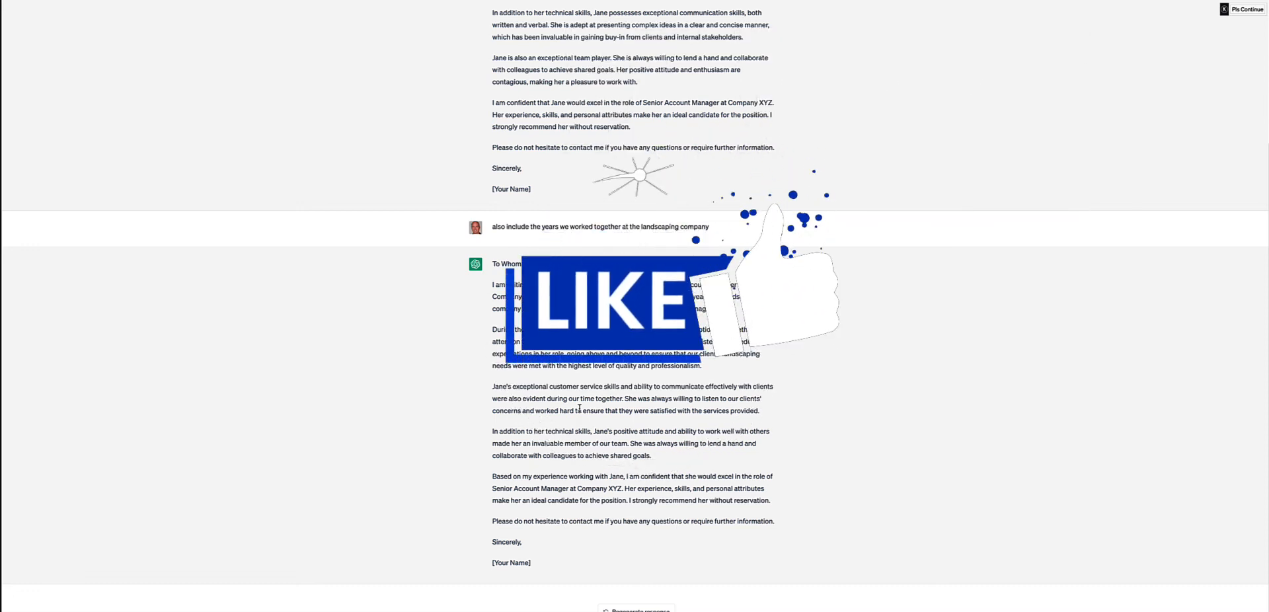